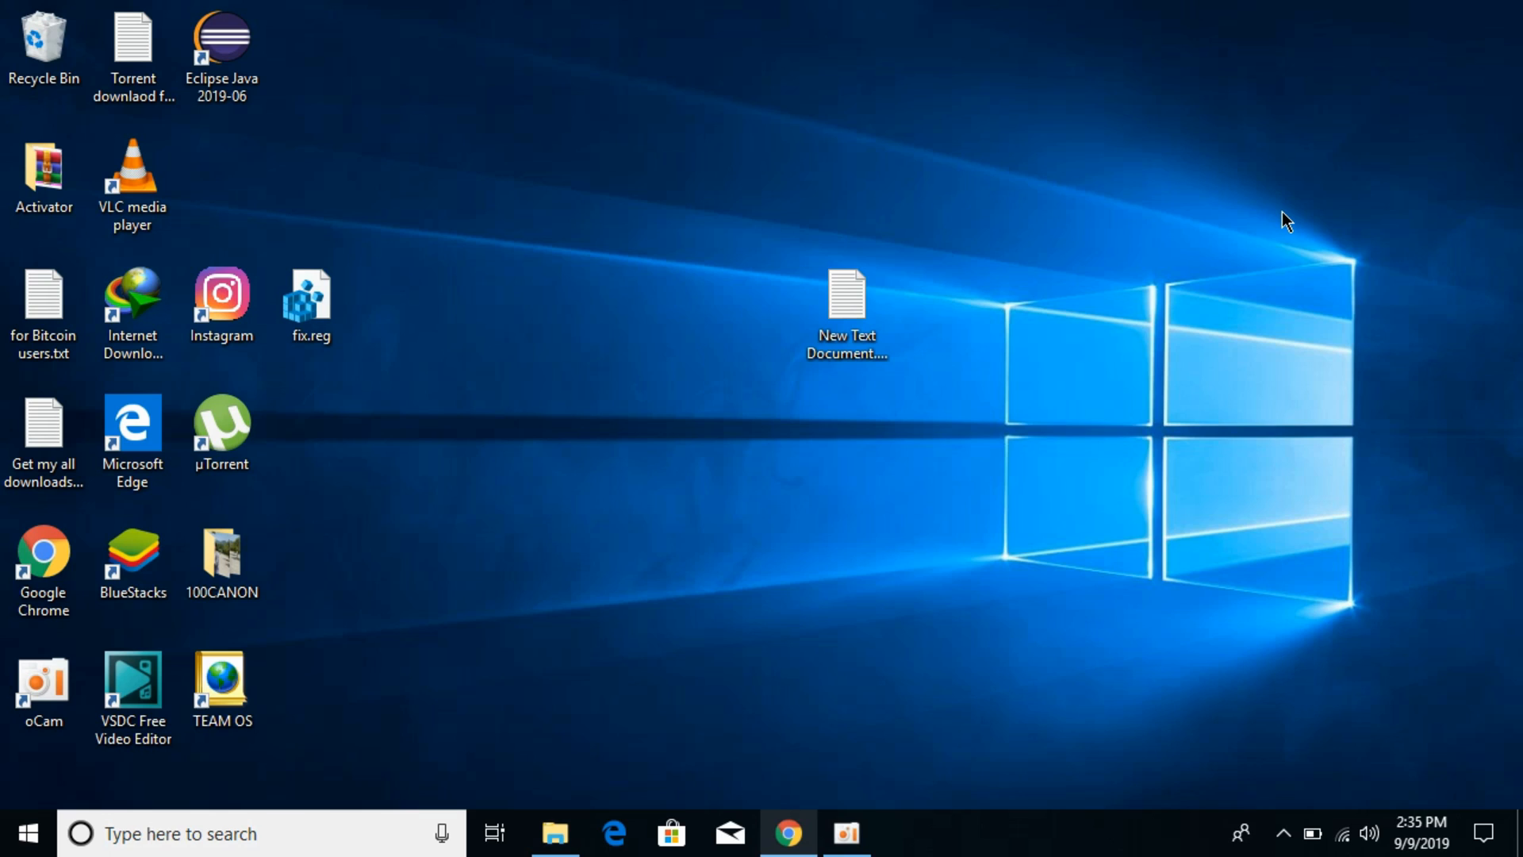
pyautogui.moveTo(1014, 501)
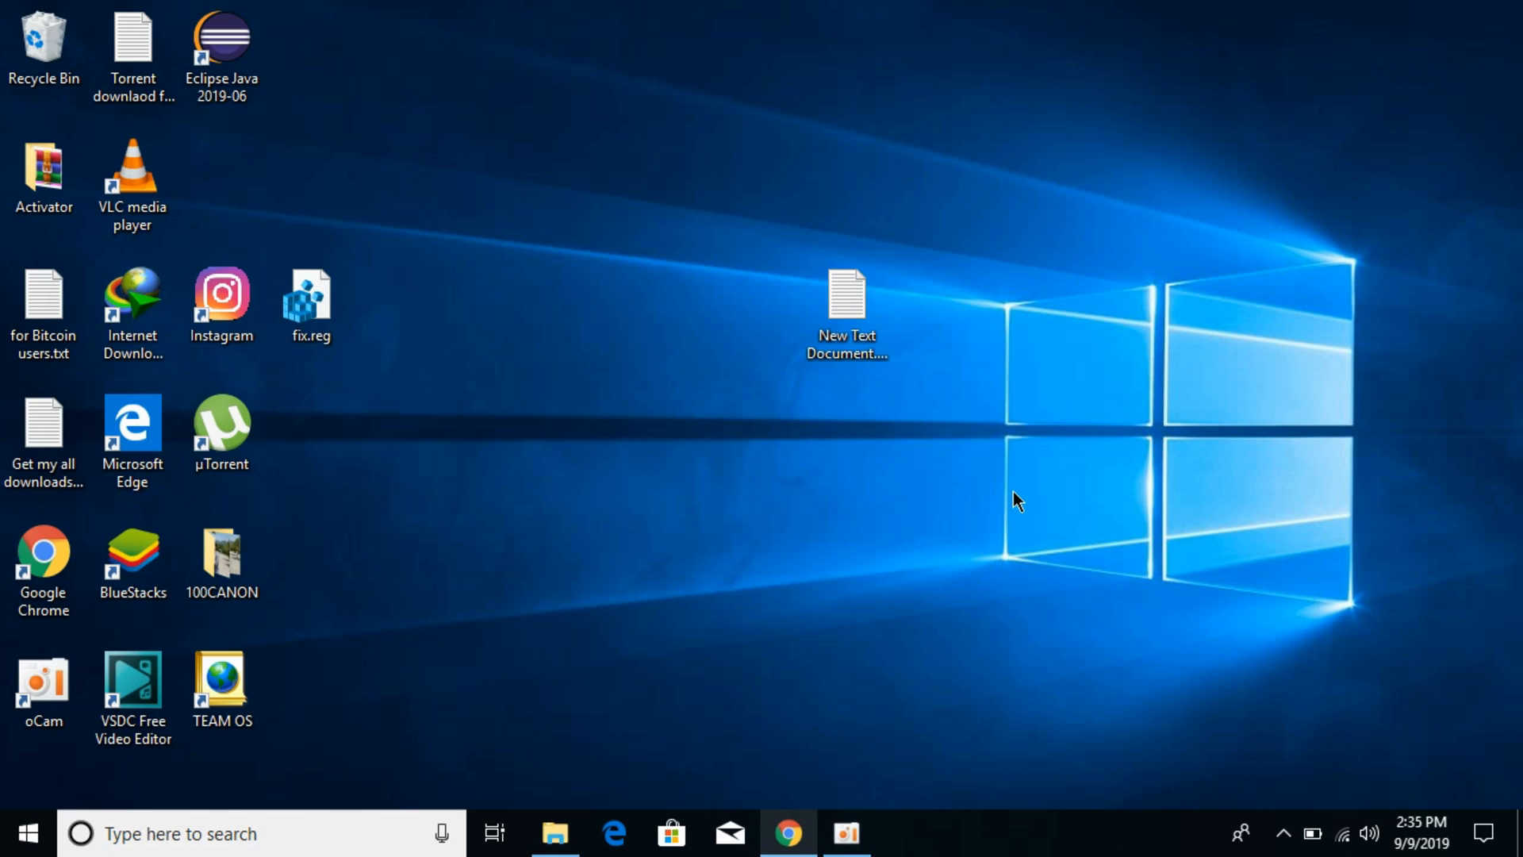
pyautogui.moveTo(771, 777)
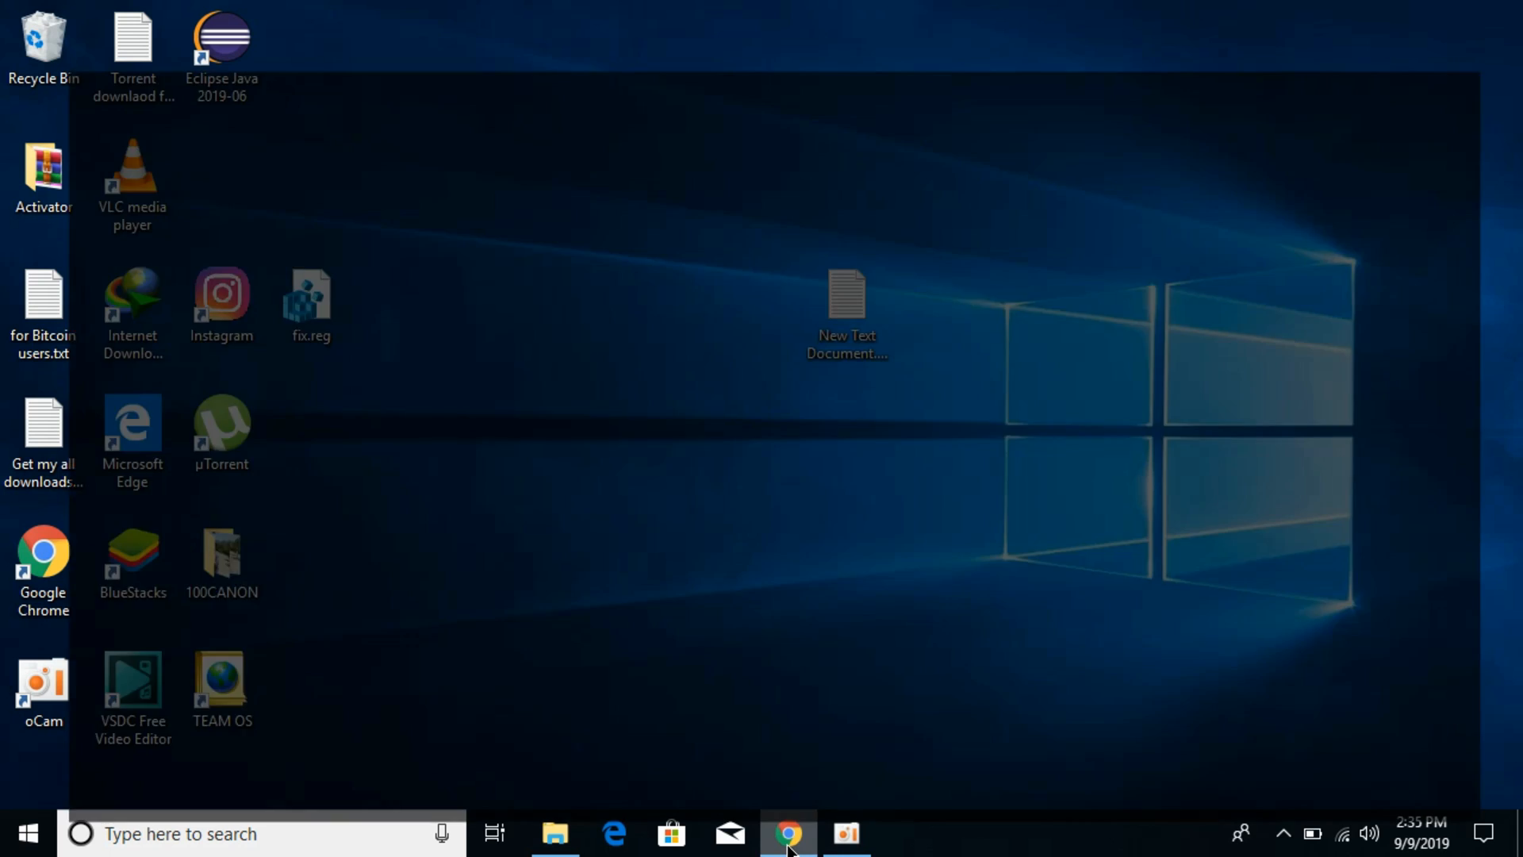
# Step: Run a Google search for "directx 12 download" from the Chrome address bar
pyautogui.click(783, 848)
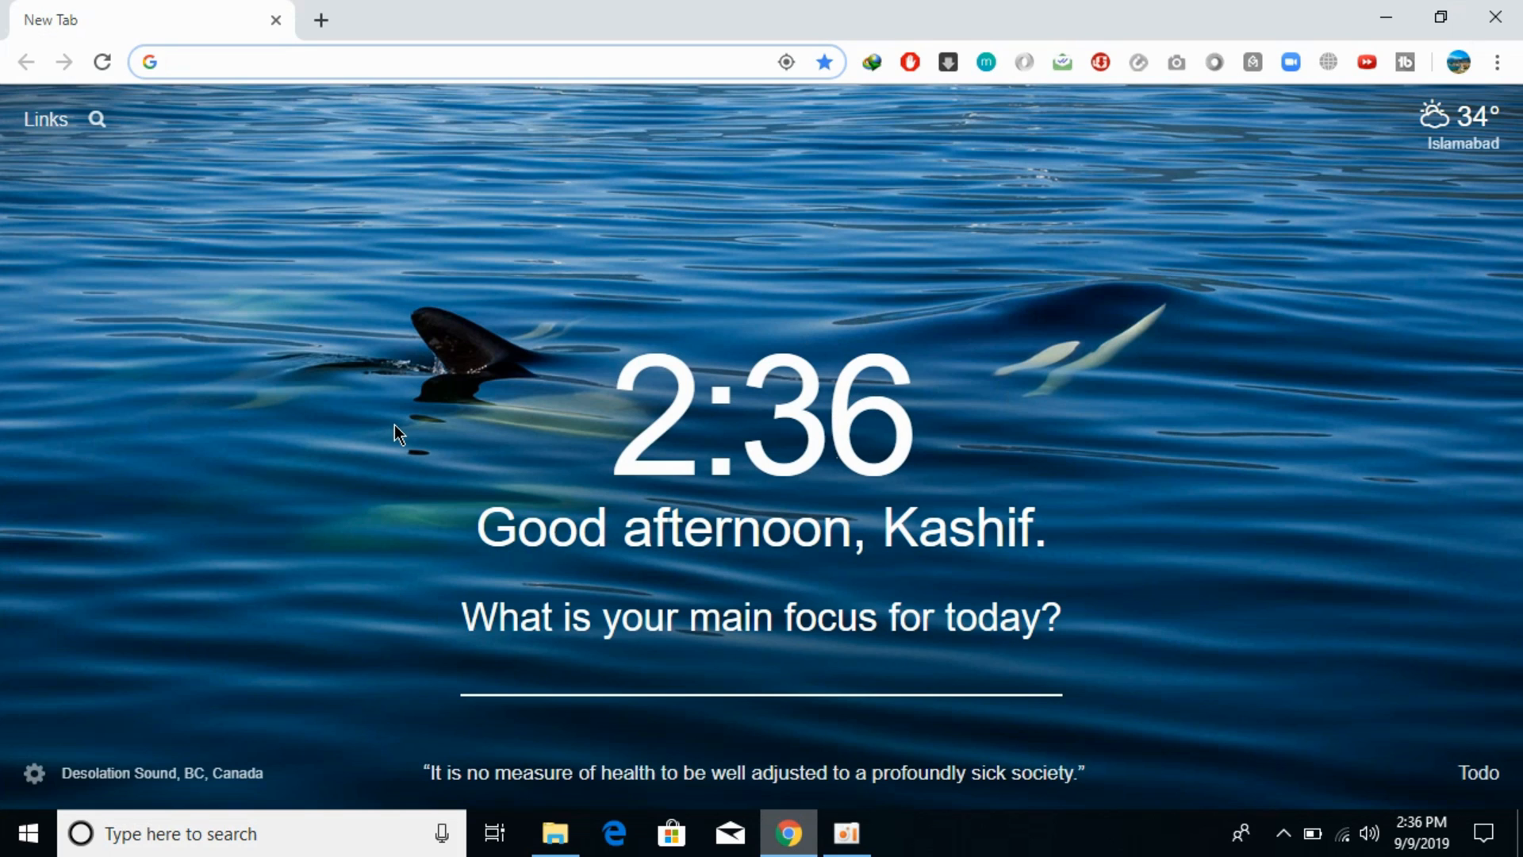
pyautogui.write('directx 12 offline')
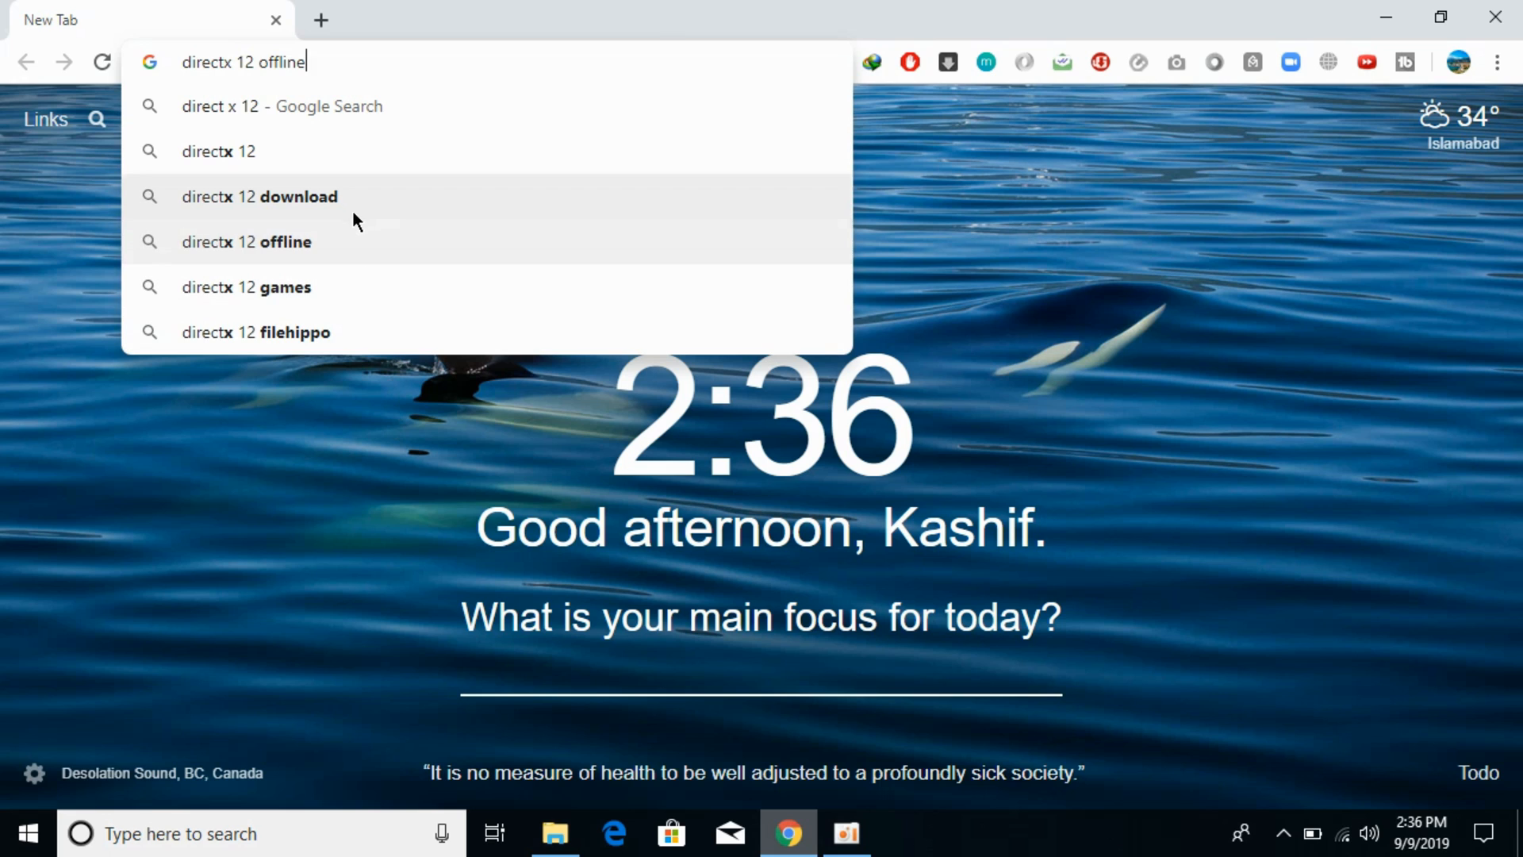
pyautogui.click(260, 196)
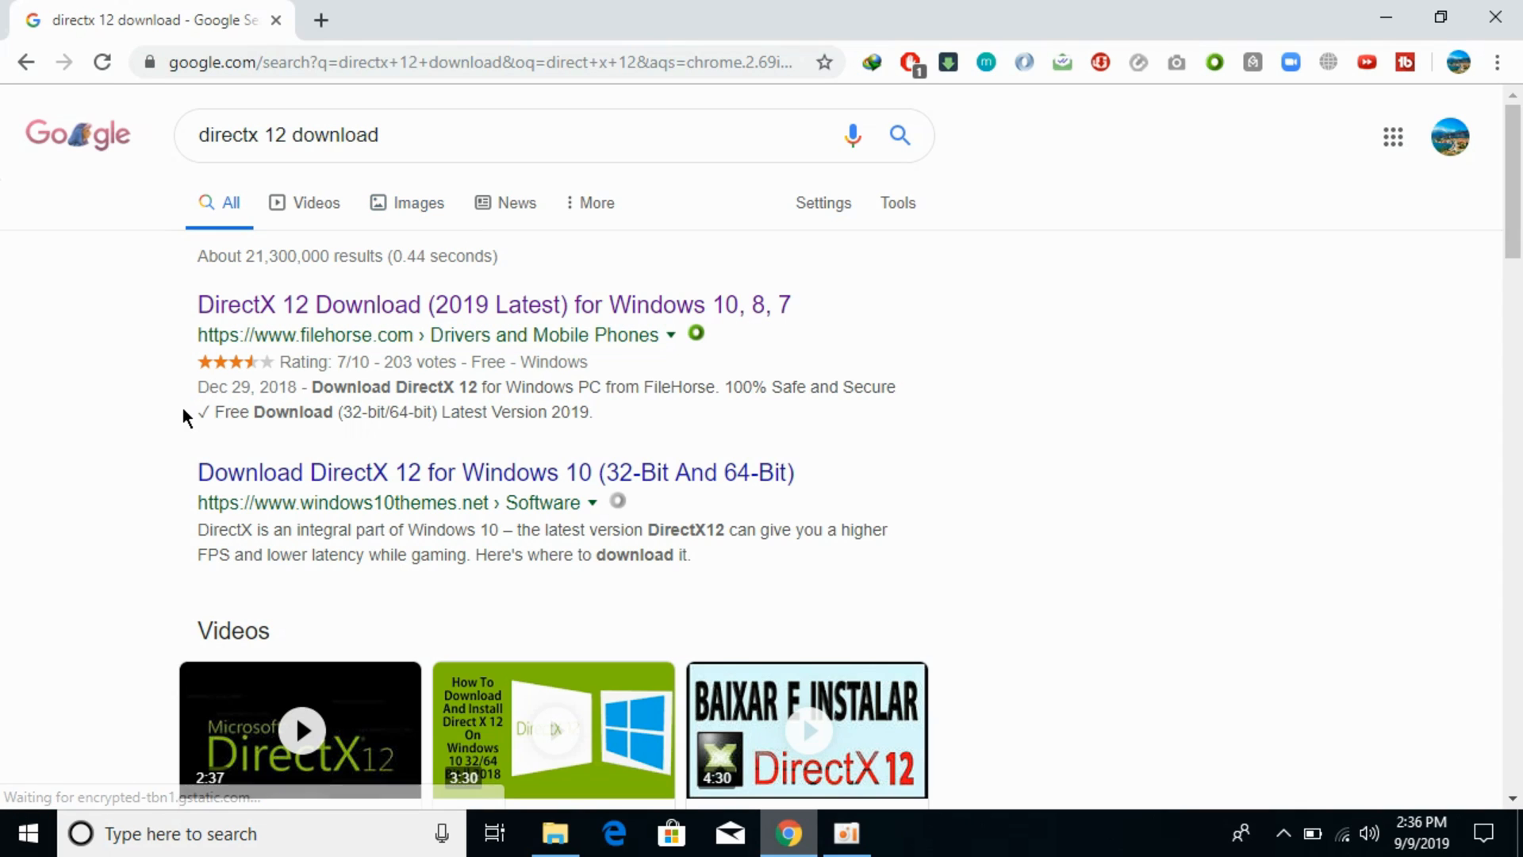
pyautogui.moveTo(377, 311)
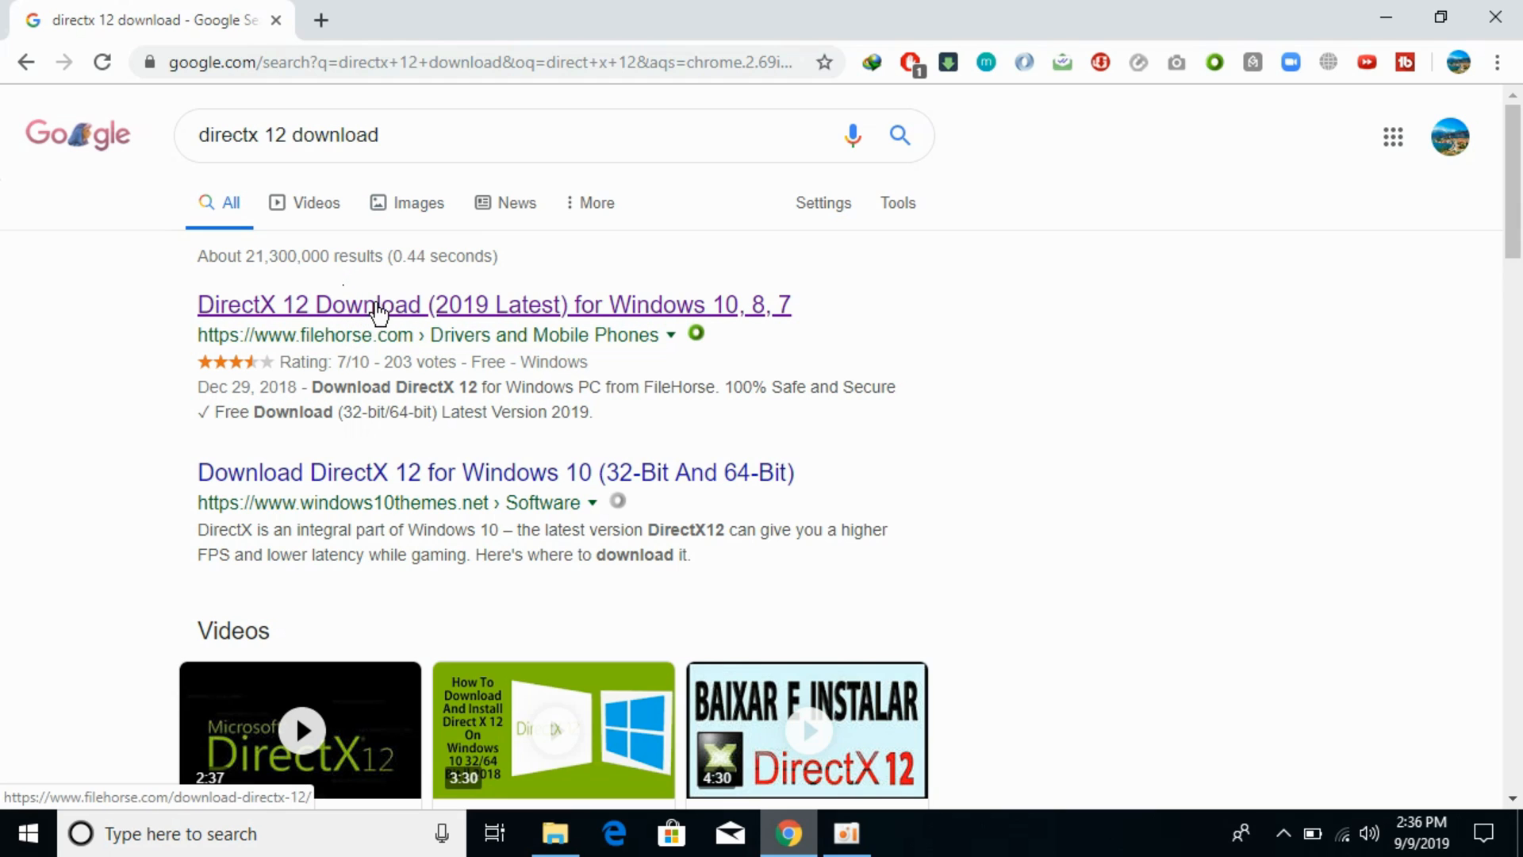
pyautogui.moveTo(346, 324)
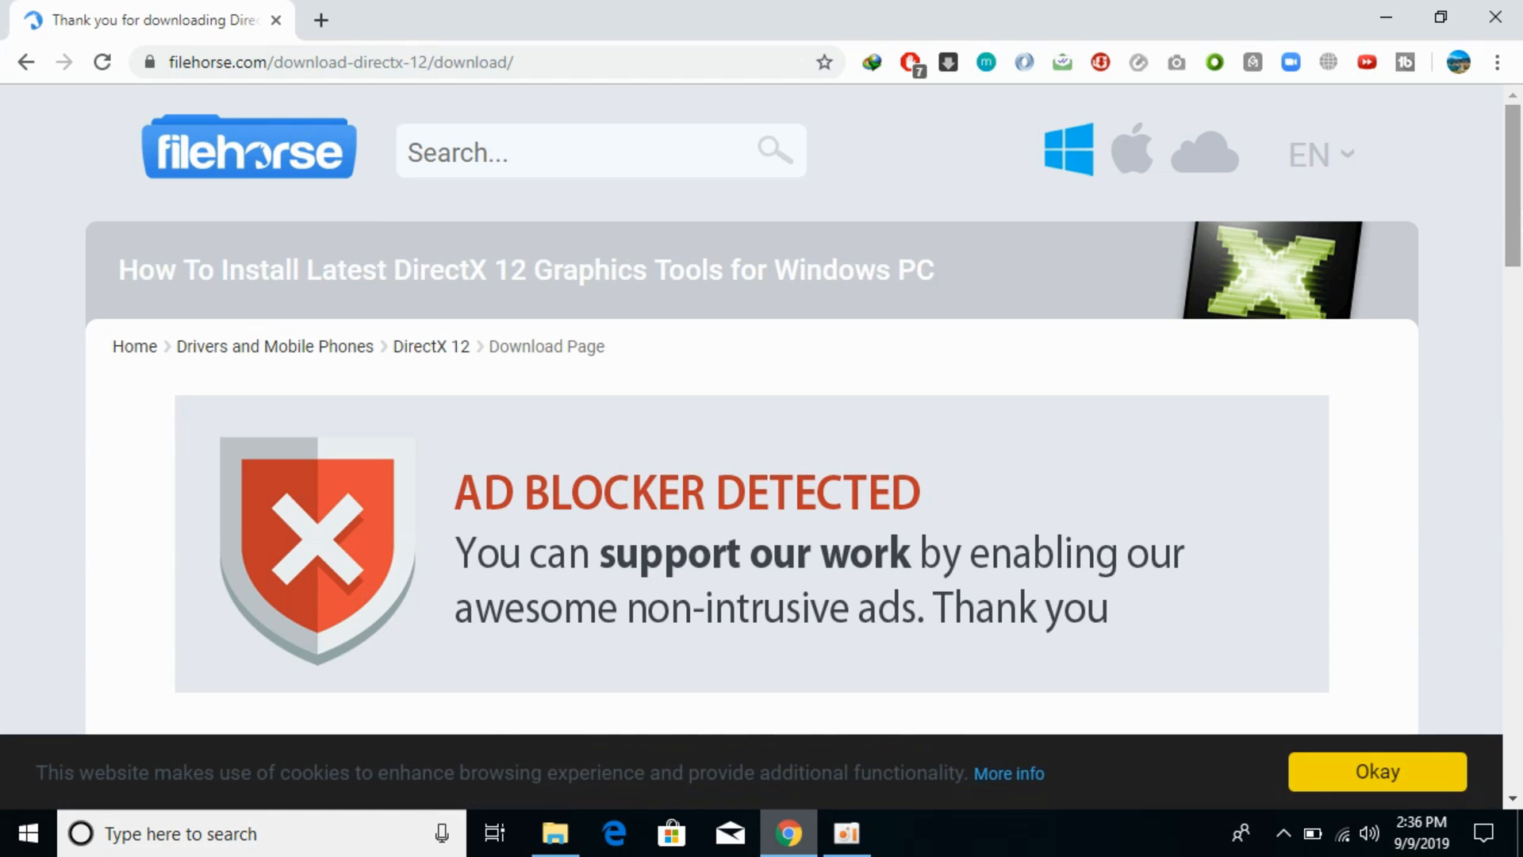
# Step: Start the DirectX 12 setup download from the FileHorse page
pyautogui.scroll(-3)
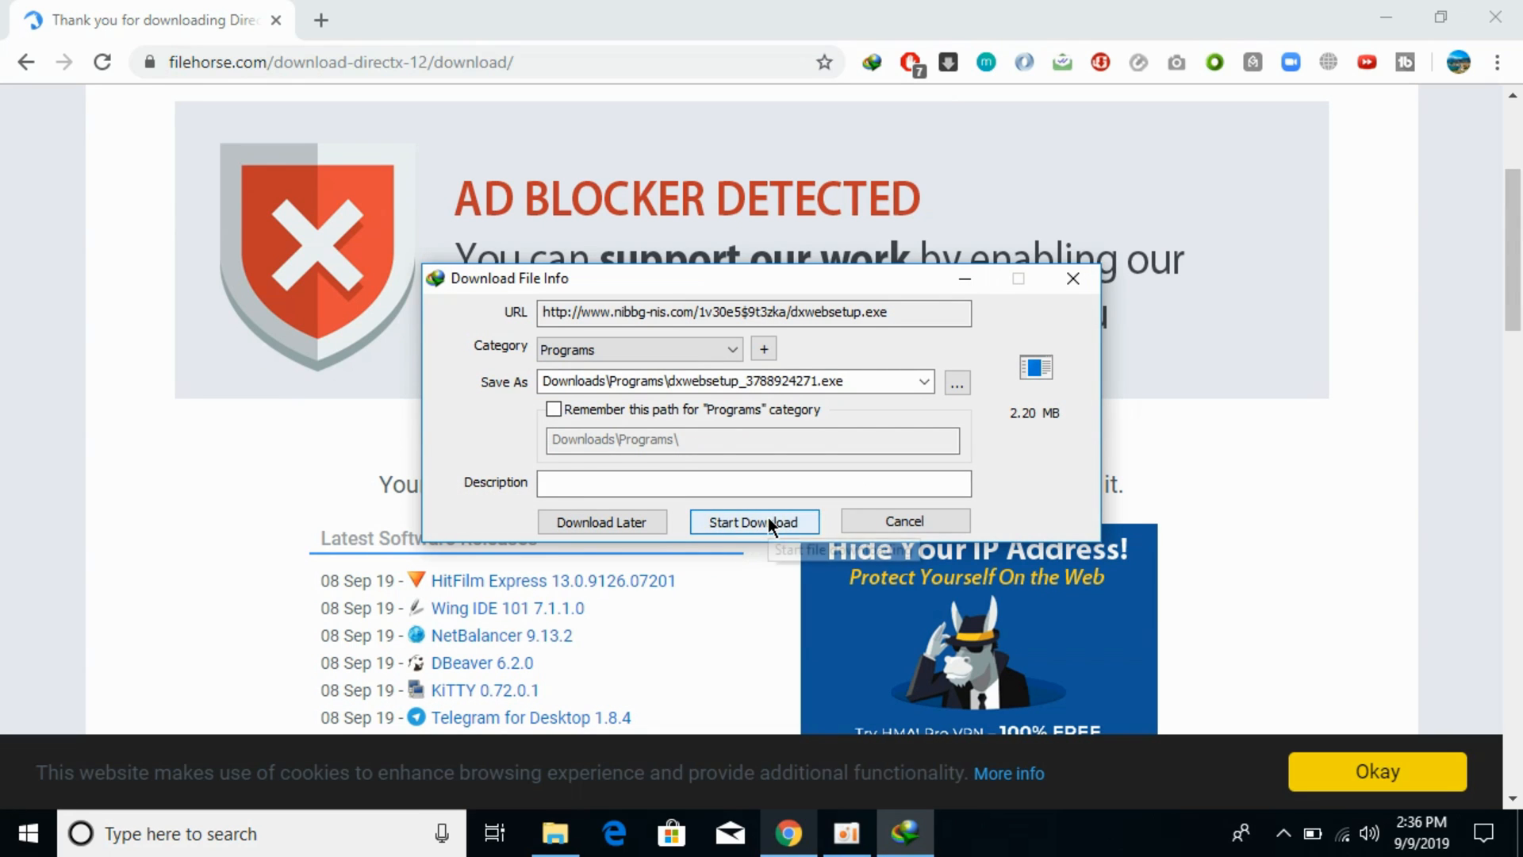
pyautogui.click(755, 522)
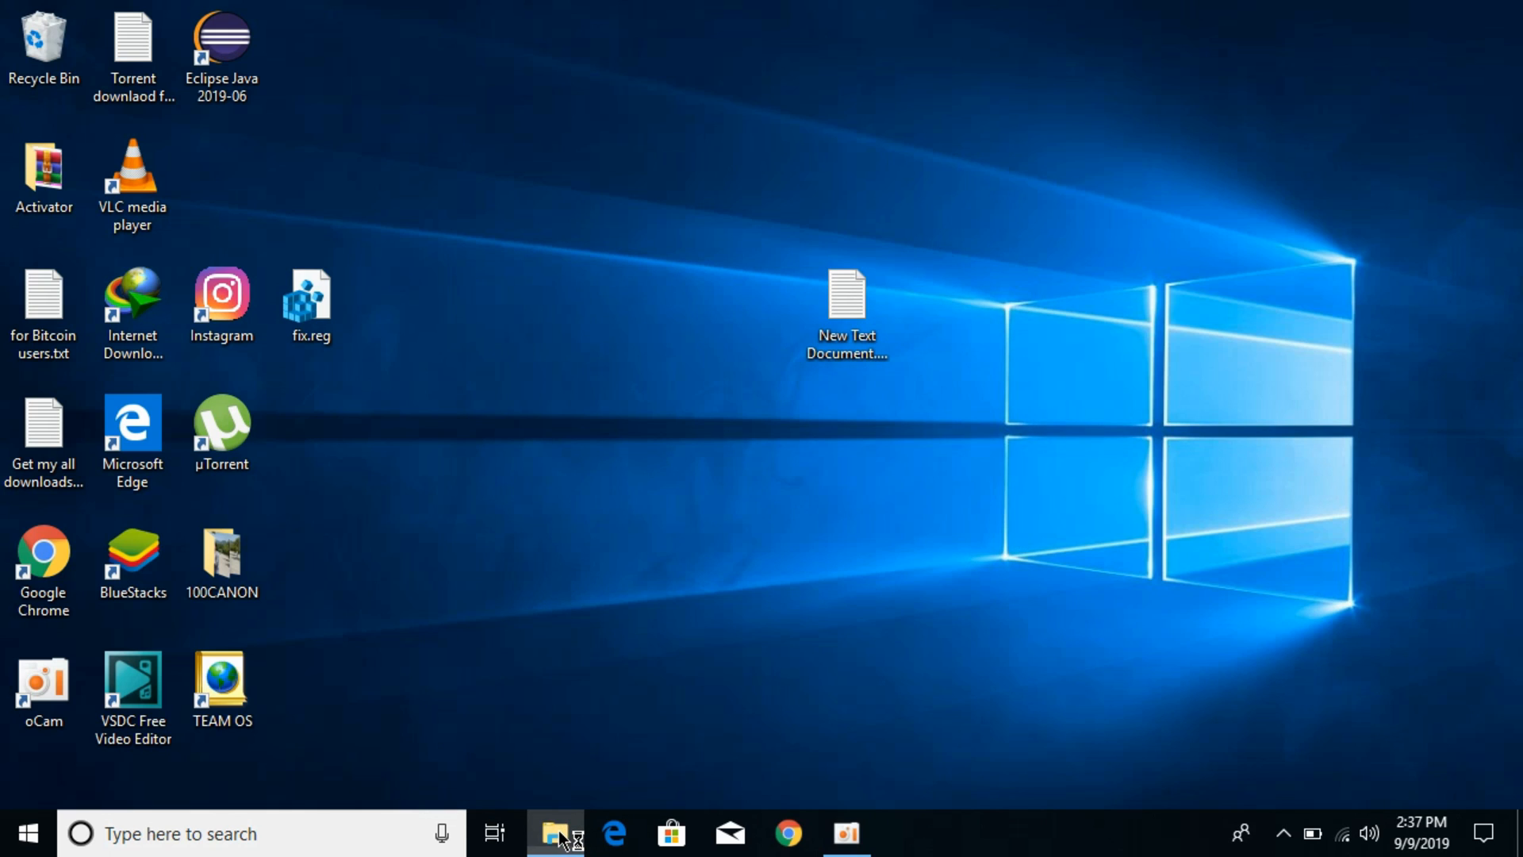
# Step: Launch dxwebsetup_3788924271.exe from Downloads › Programs
pyautogui.click(555, 831)
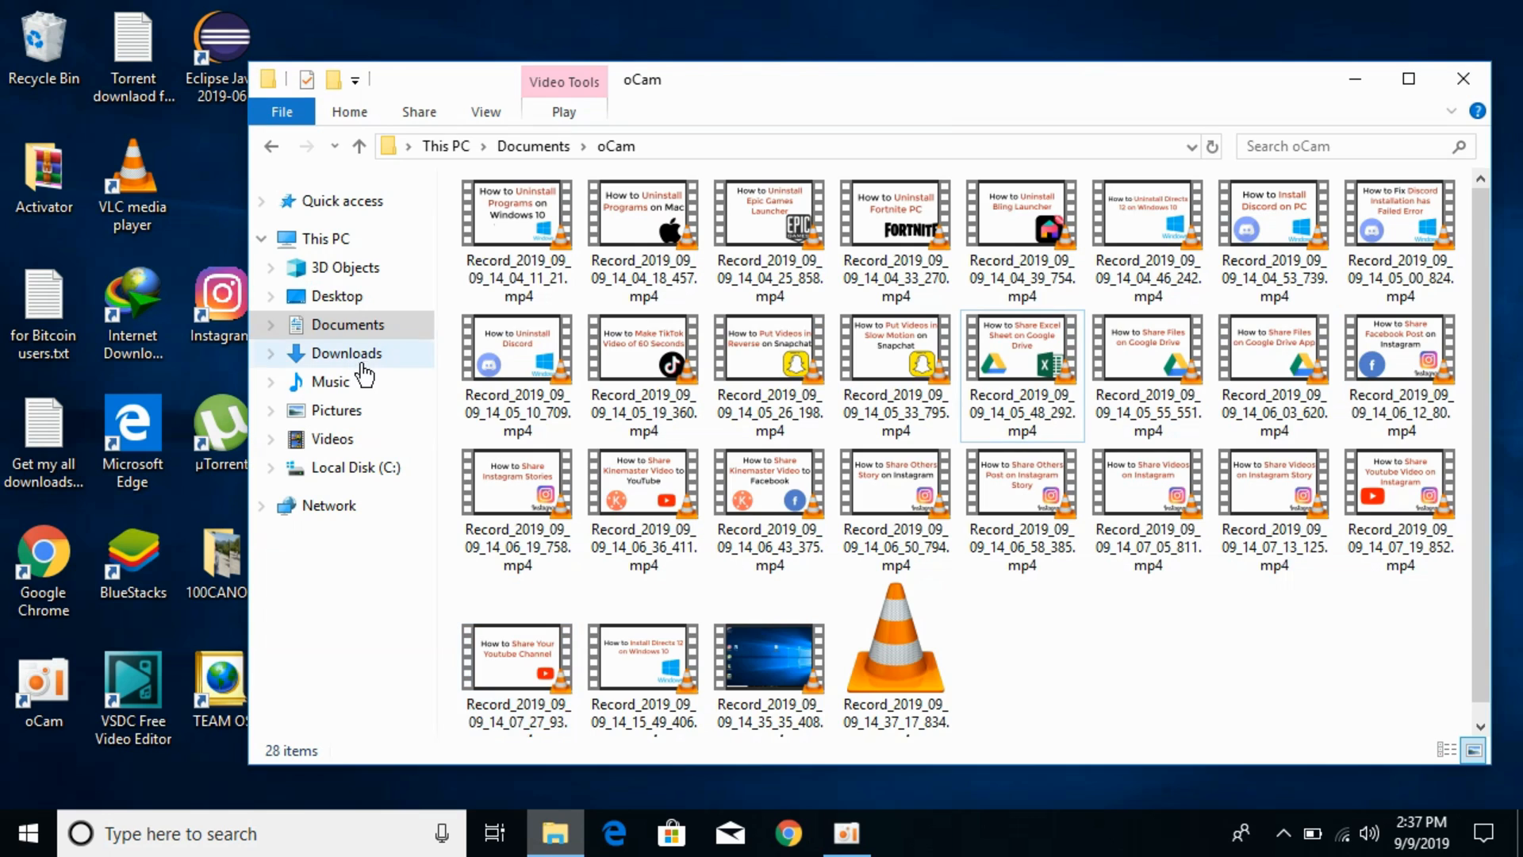
pyautogui.click(346, 352)
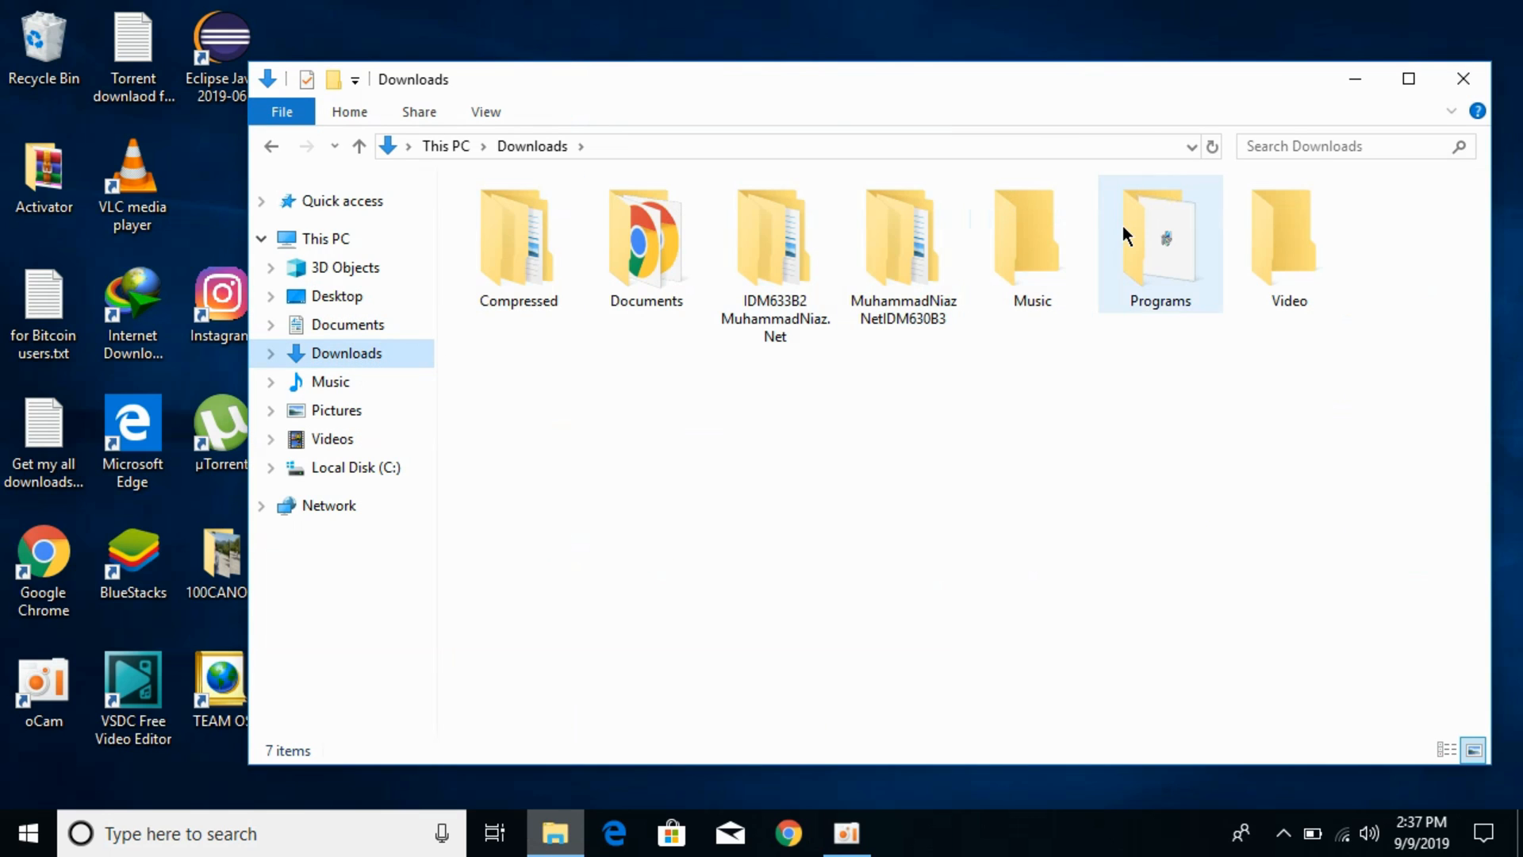
pyautogui.doubleClick(1162, 238)
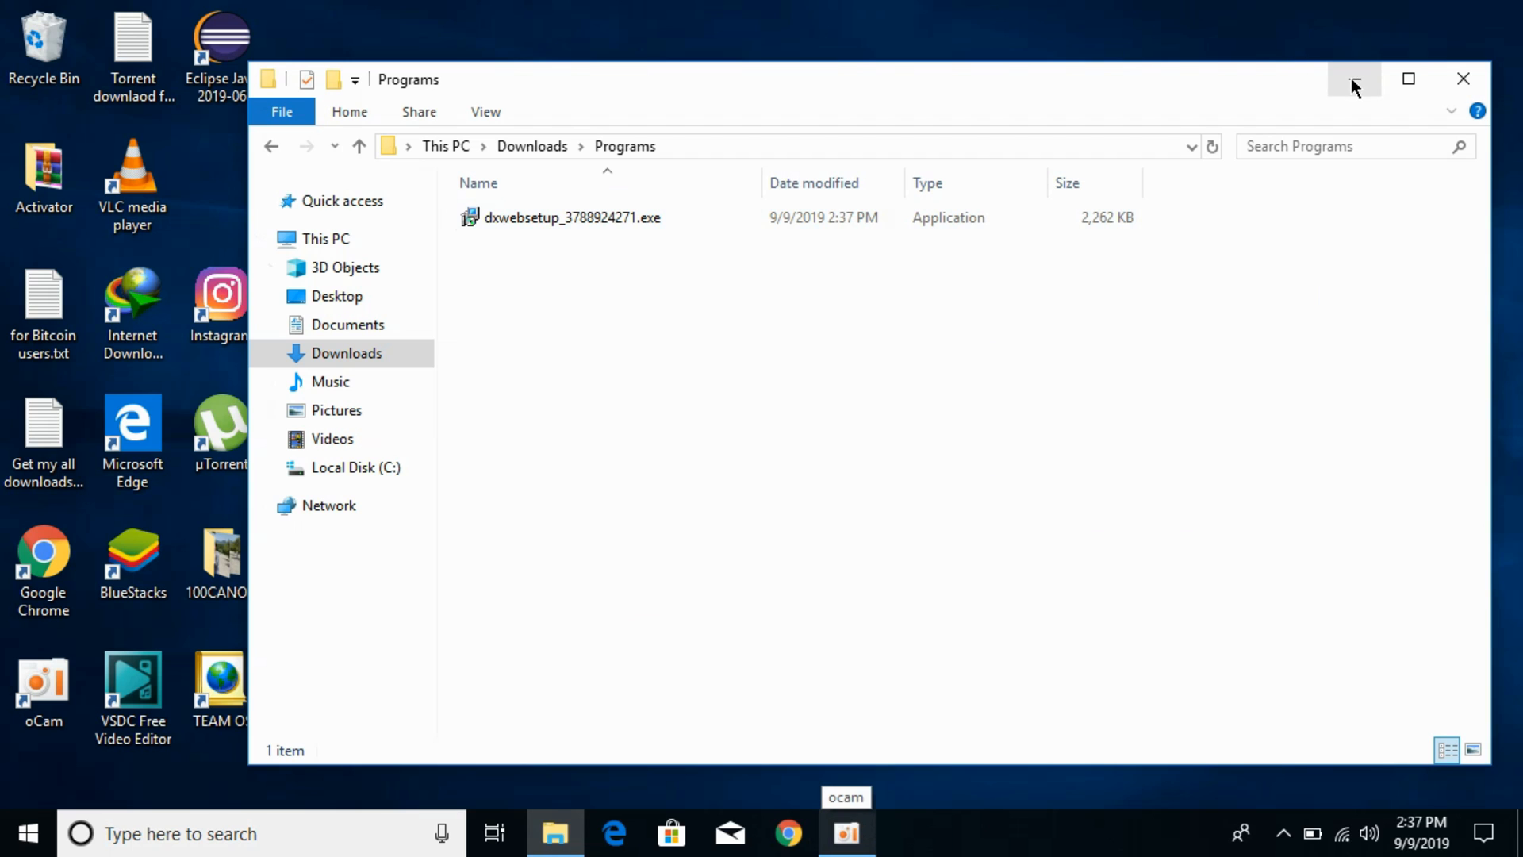
pyautogui.doubleClick(571, 218)
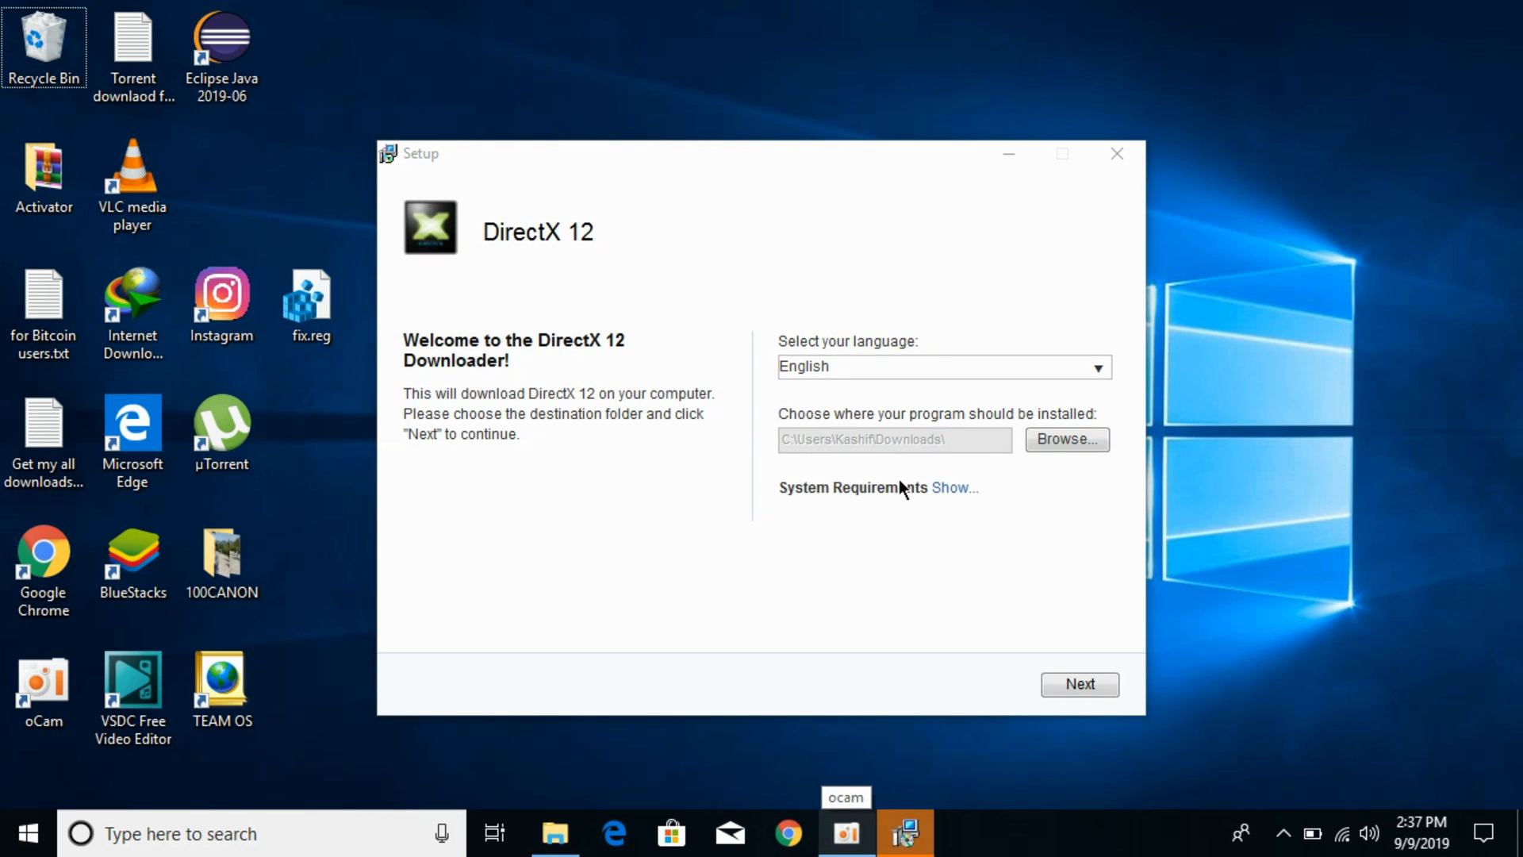
pyautogui.moveTo(573, 352)
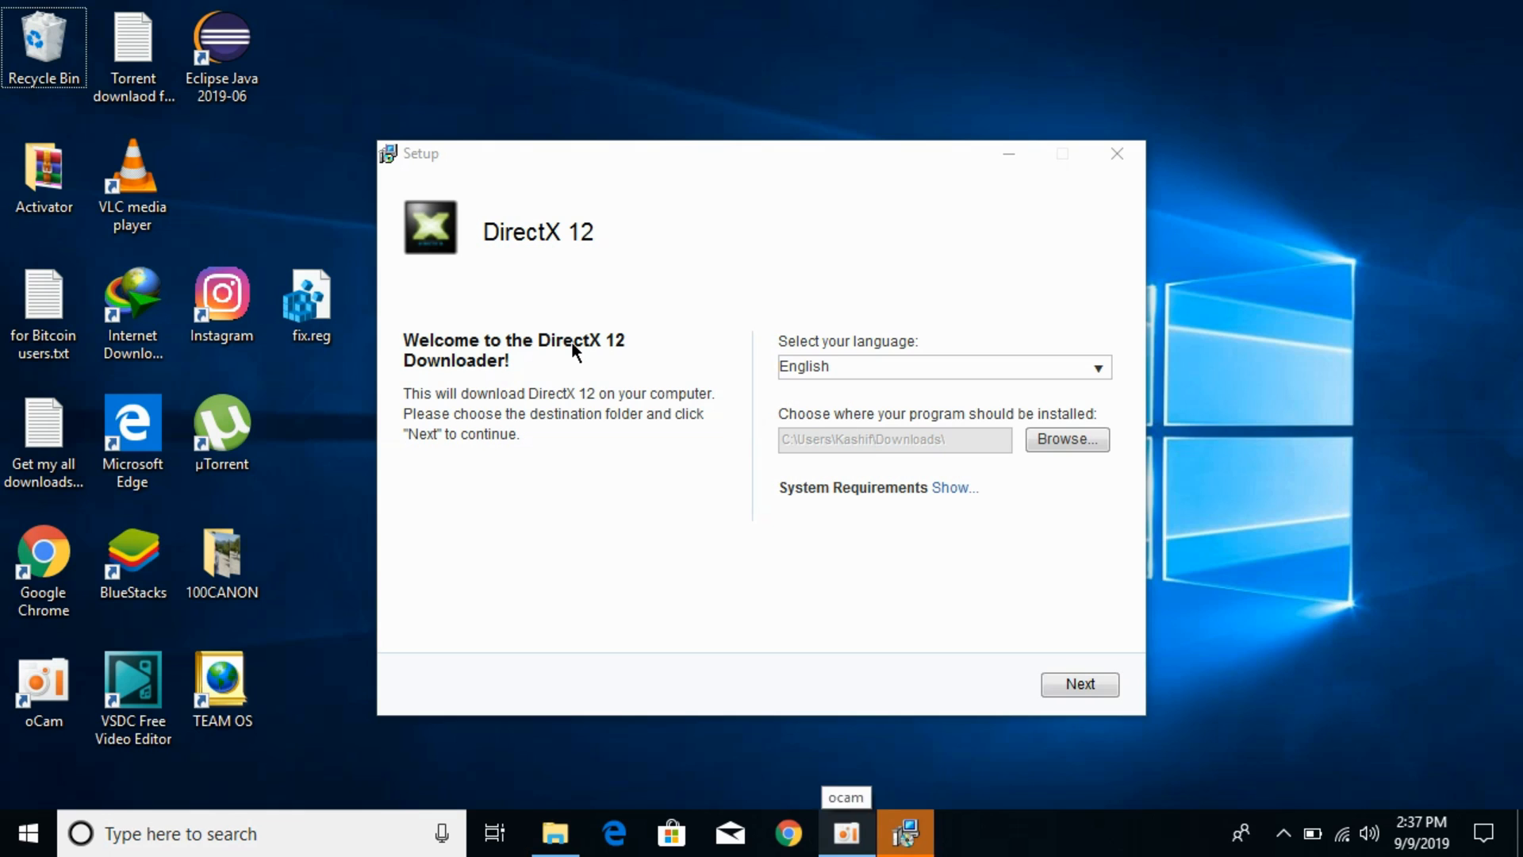
pyautogui.moveTo(1064, 668)
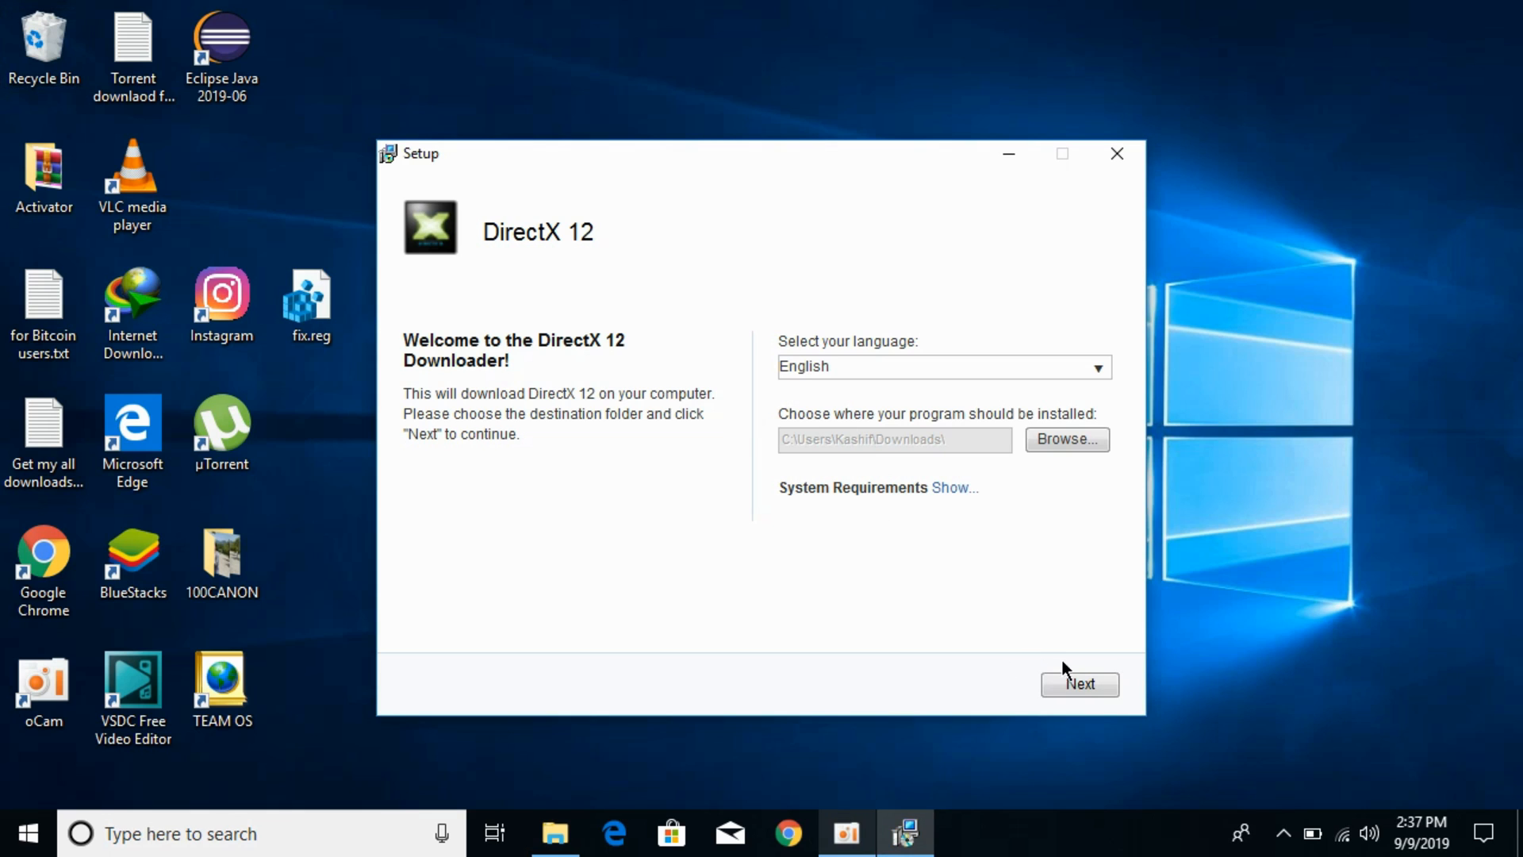
# Step: Continue past the DirectX 12 Downloader welcome page with defaults kept
pyautogui.click(1078, 683)
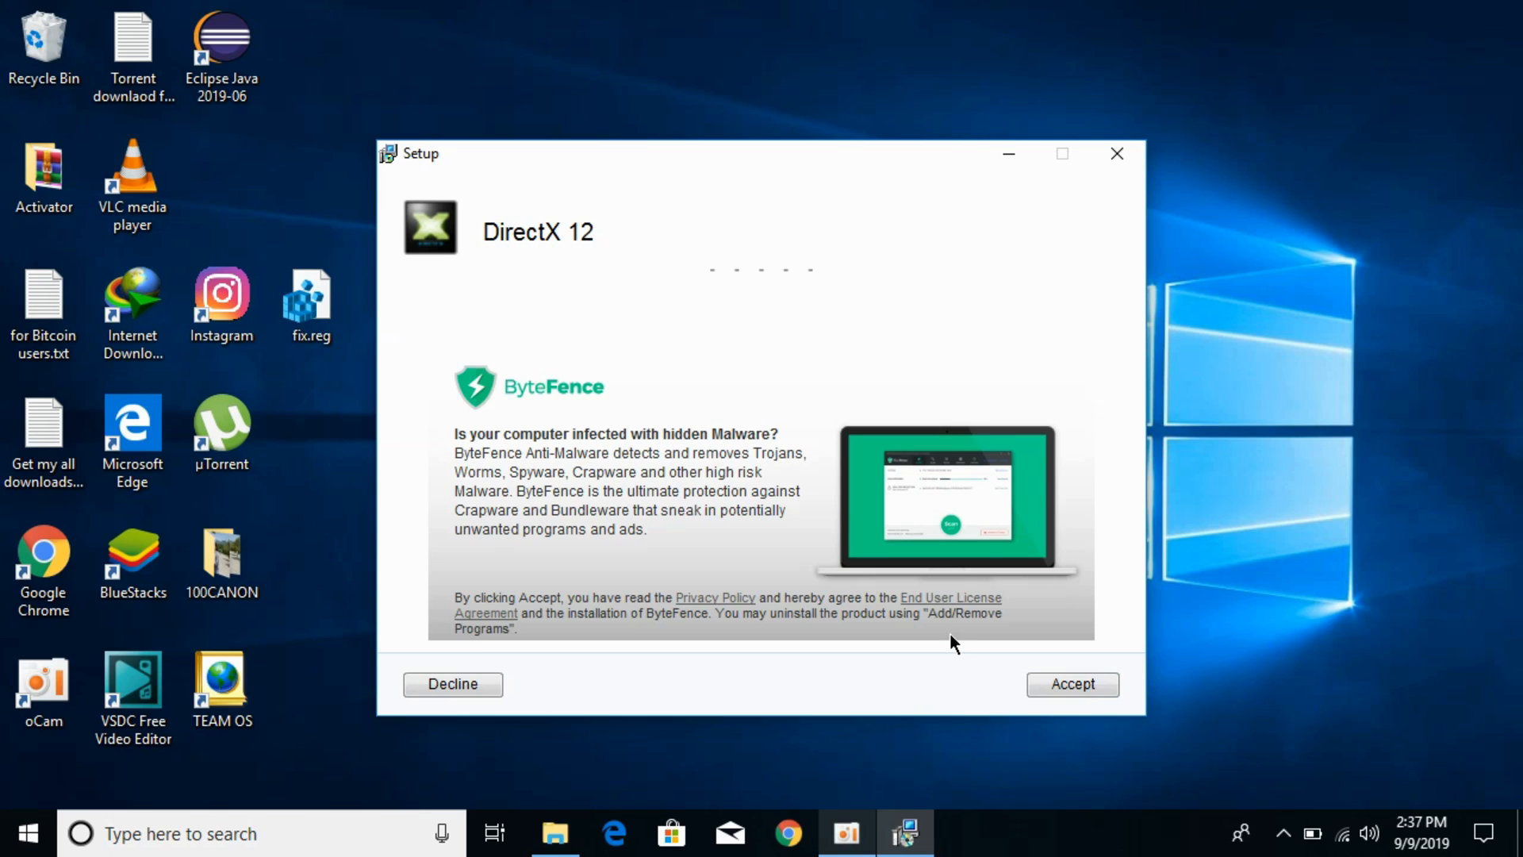
pyautogui.moveTo(974, 472)
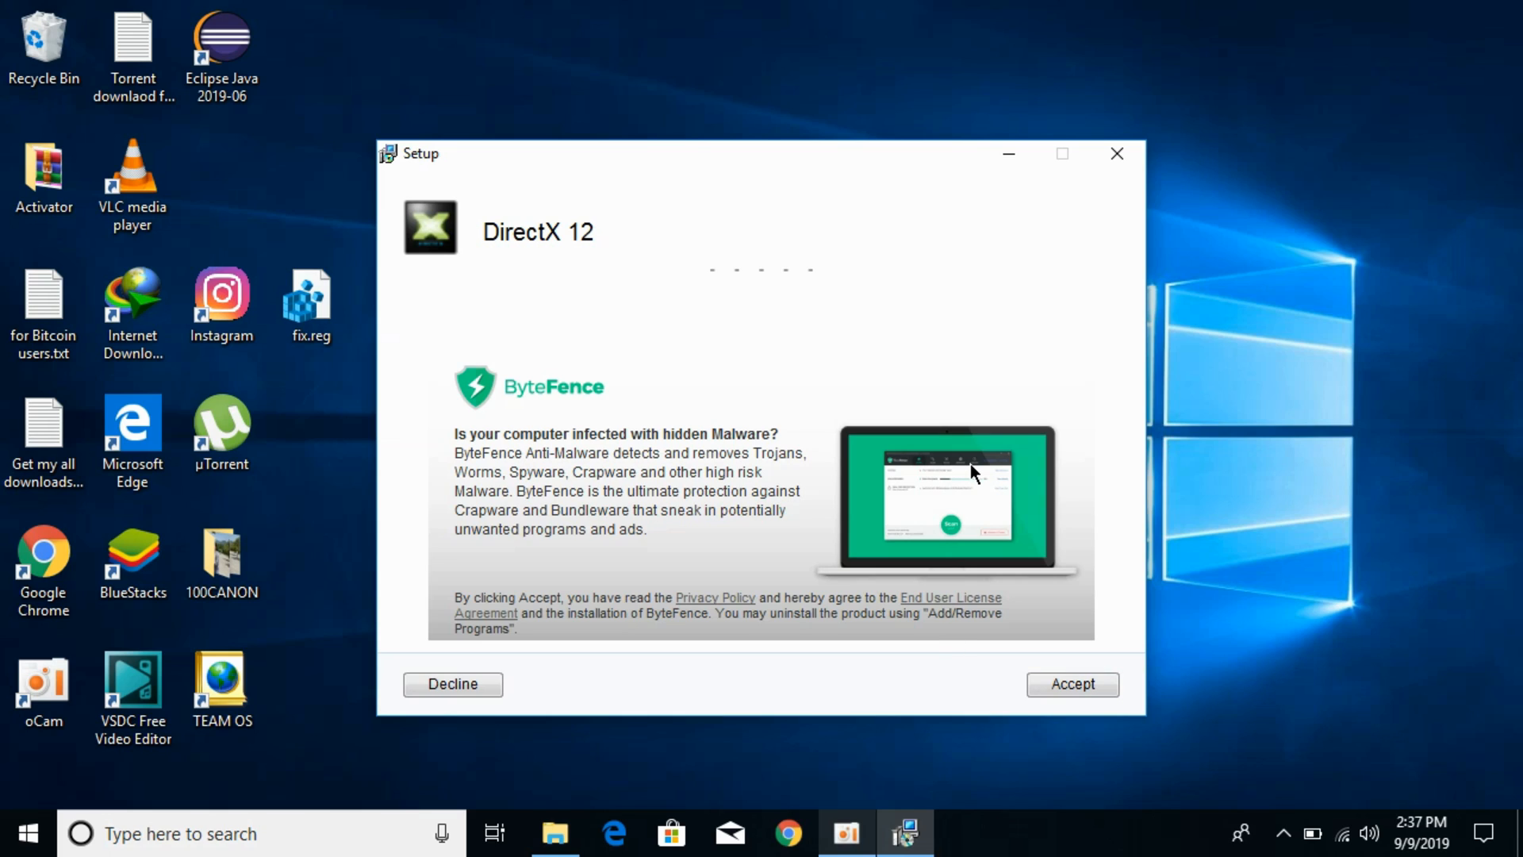
pyautogui.moveTo(1036, 666)
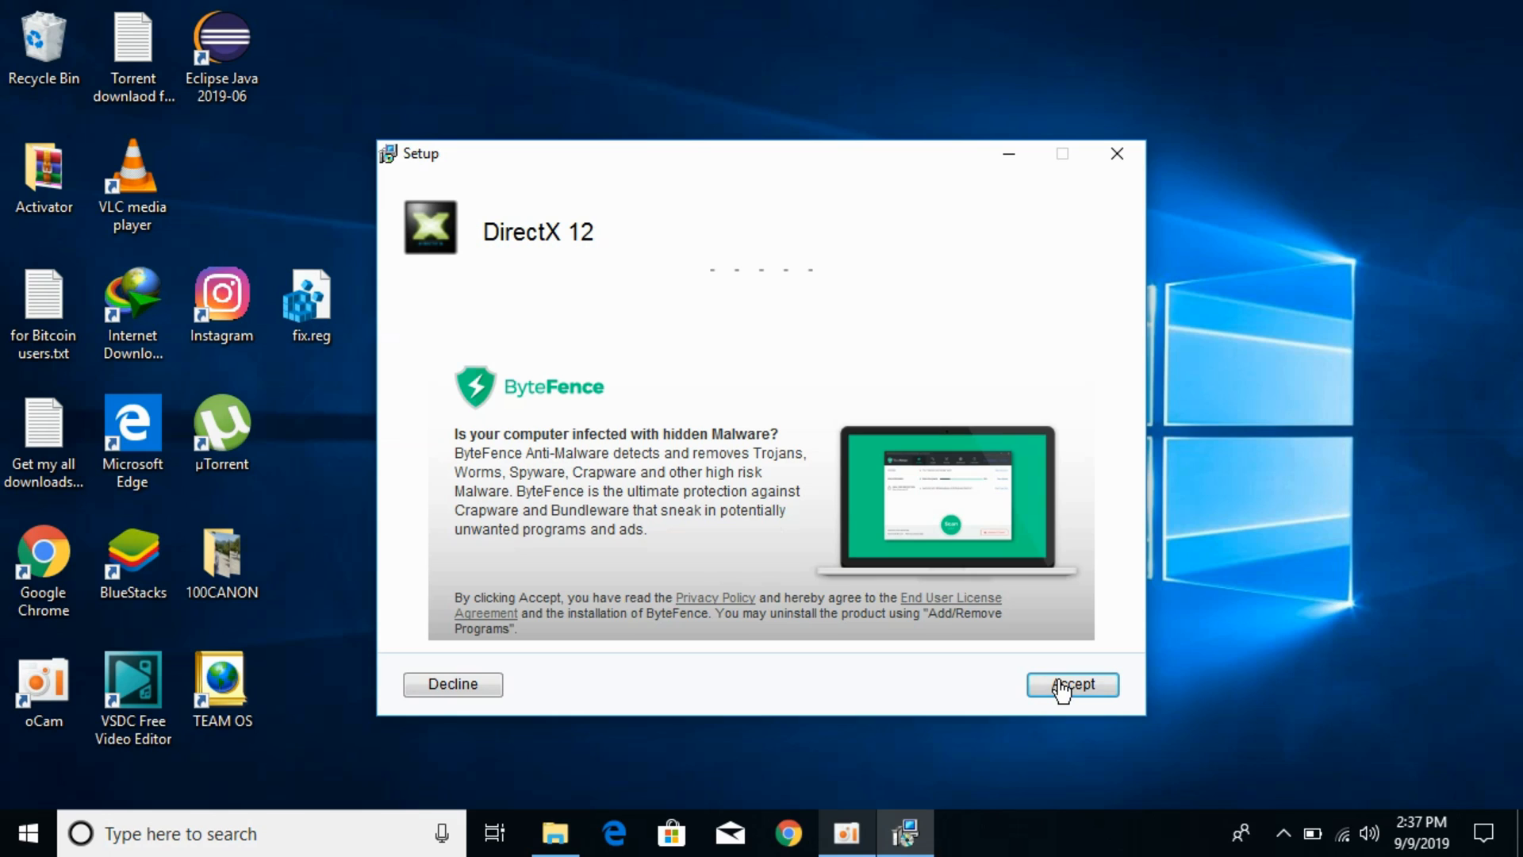
pyautogui.moveTo(581, 452)
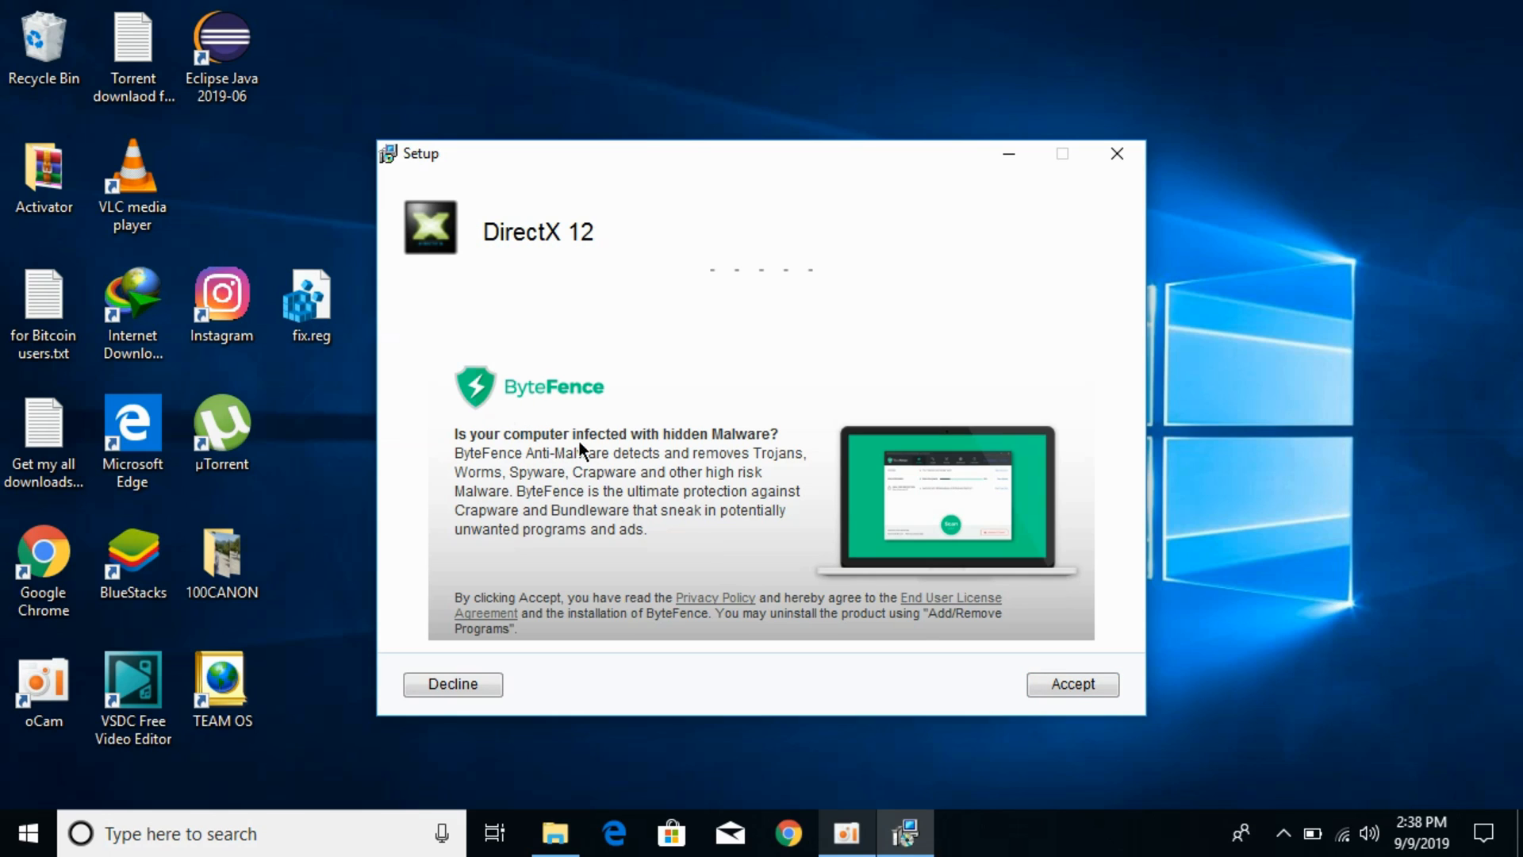
pyautogui.moveTo(533, 392)
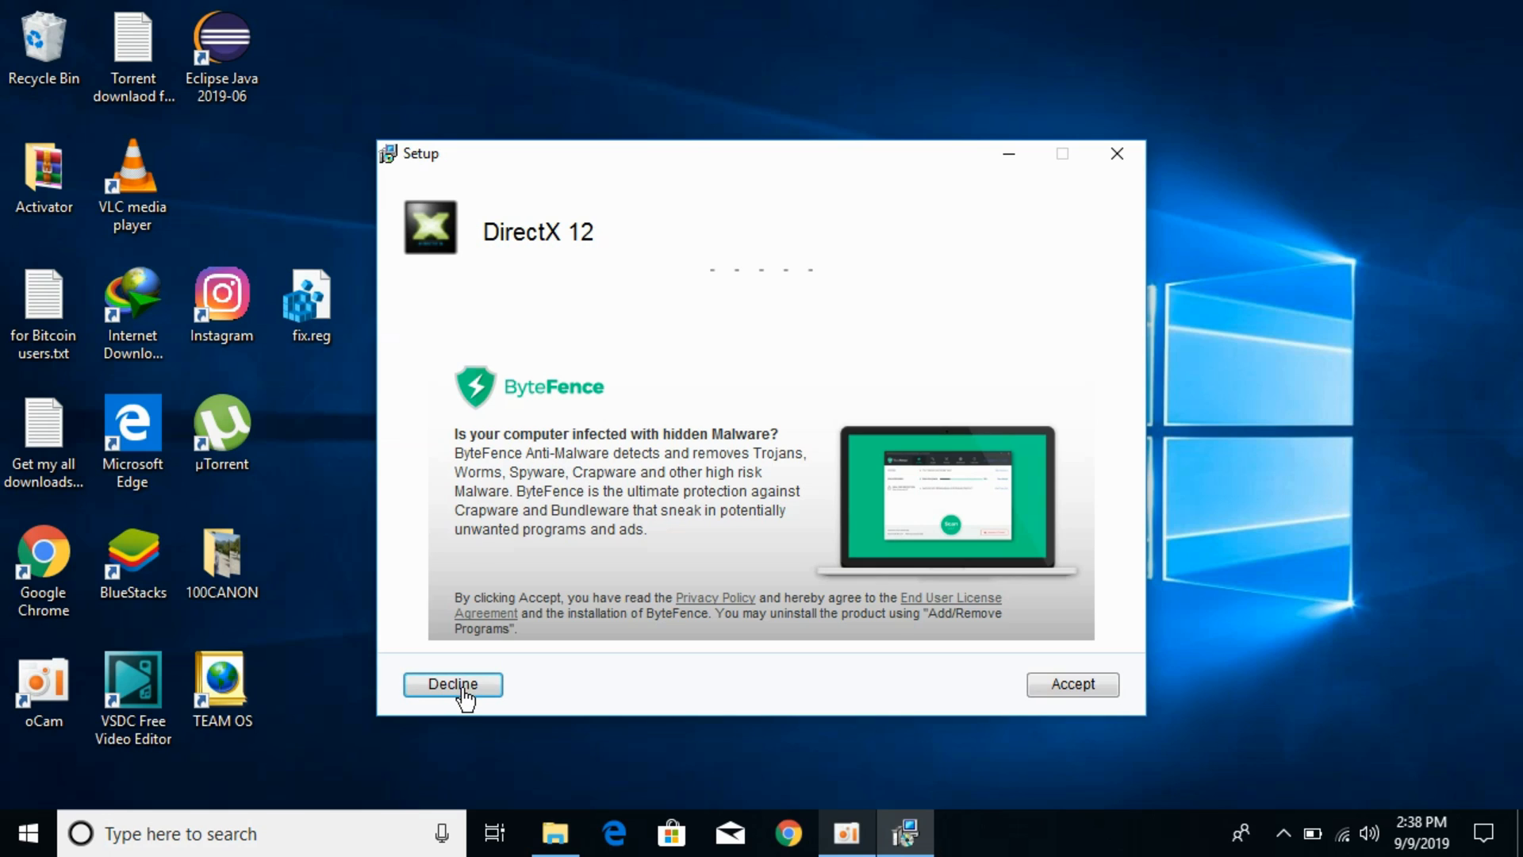
# Step: Decline the ByteFence anti-malware offer so the DirectX download starts
pyautogui.click(453, 685)
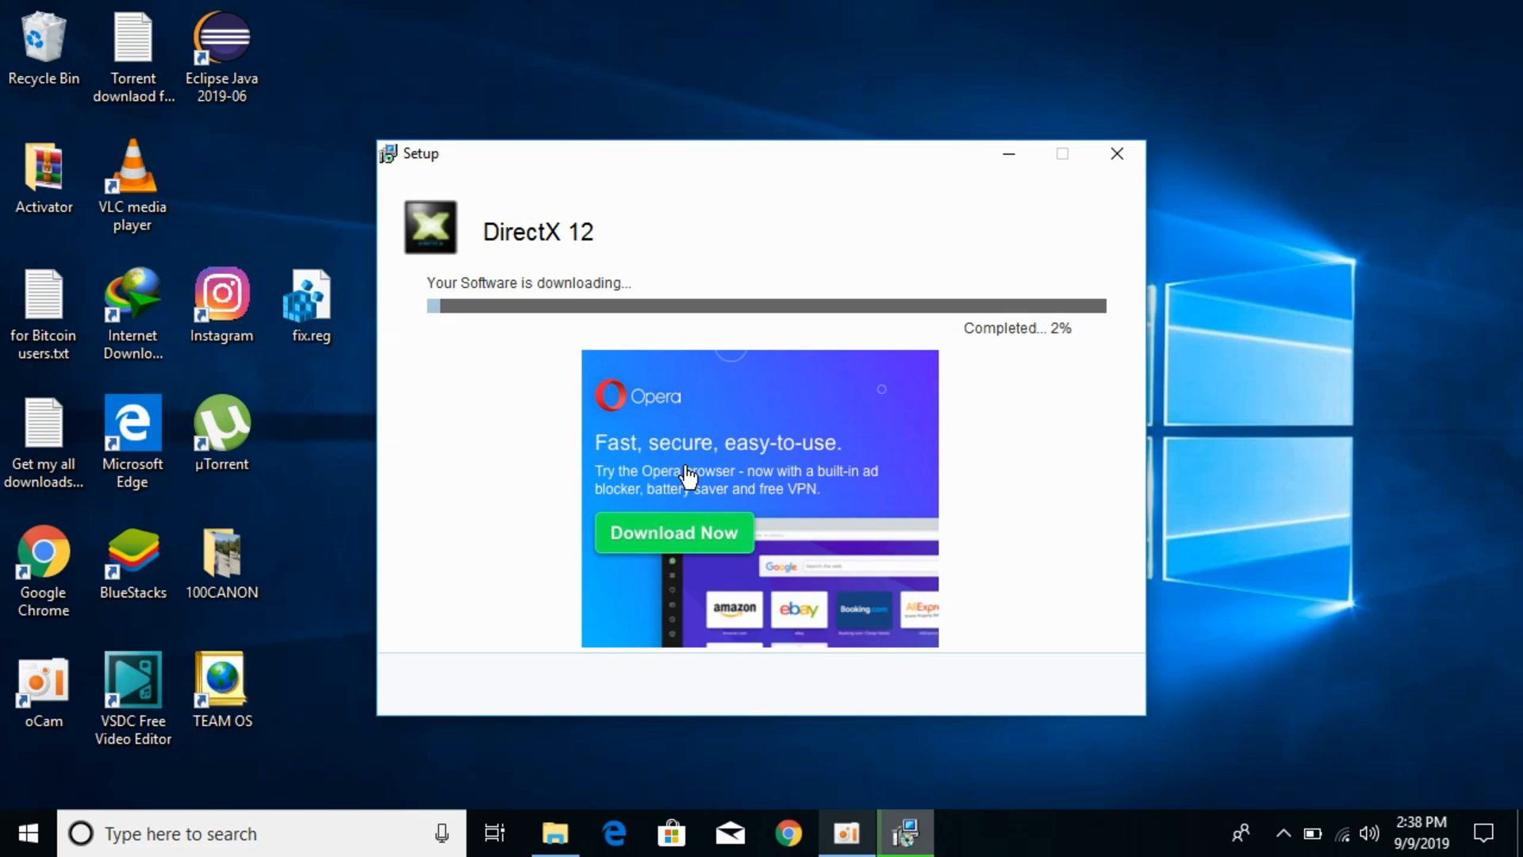
pyautogui.moveTo(732, 366)
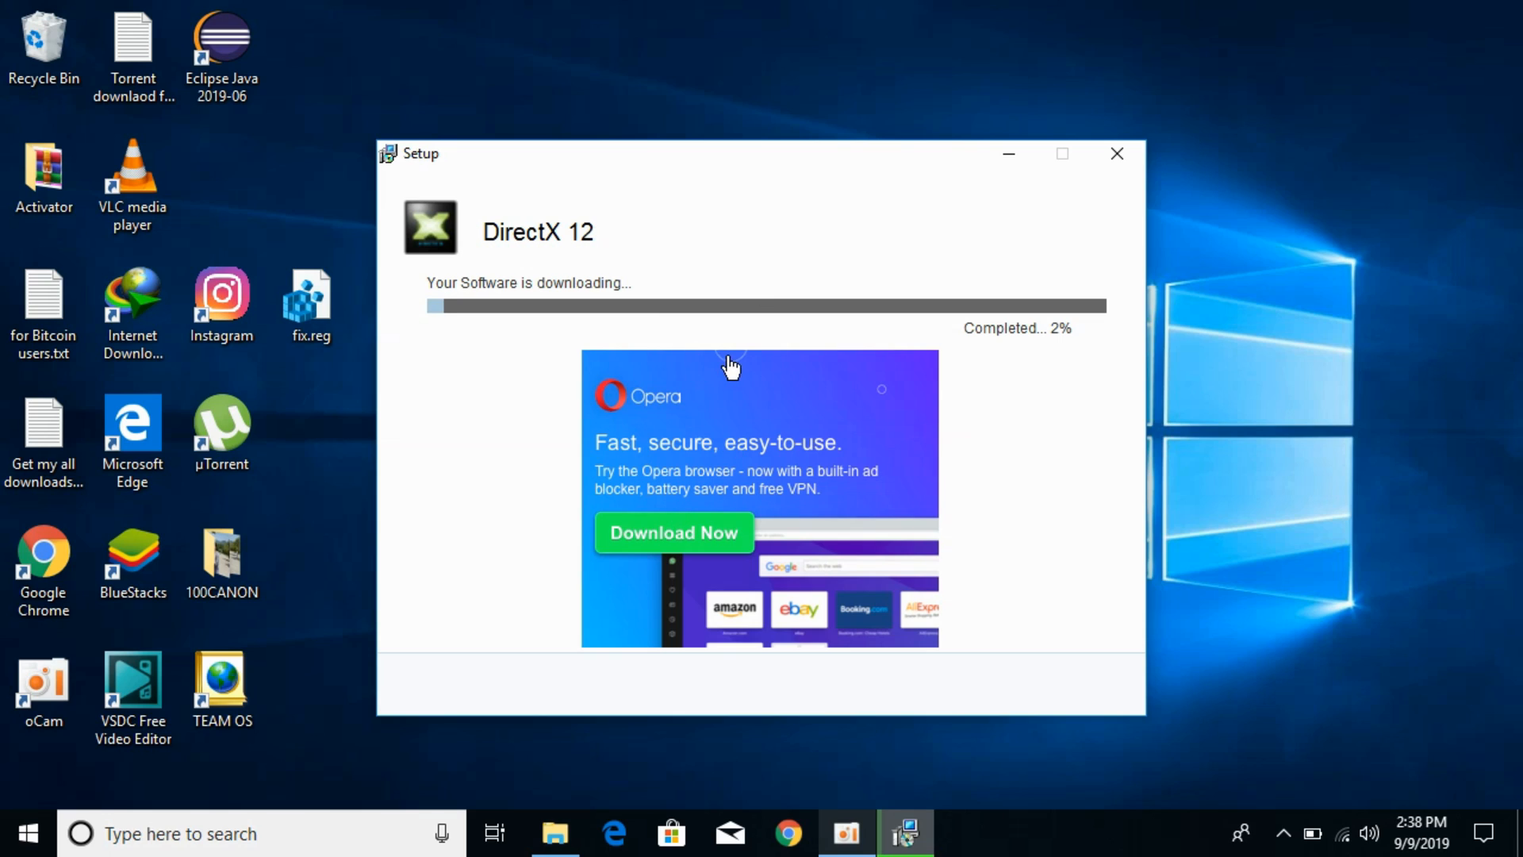
pyautogui.moveTo(473, 303)
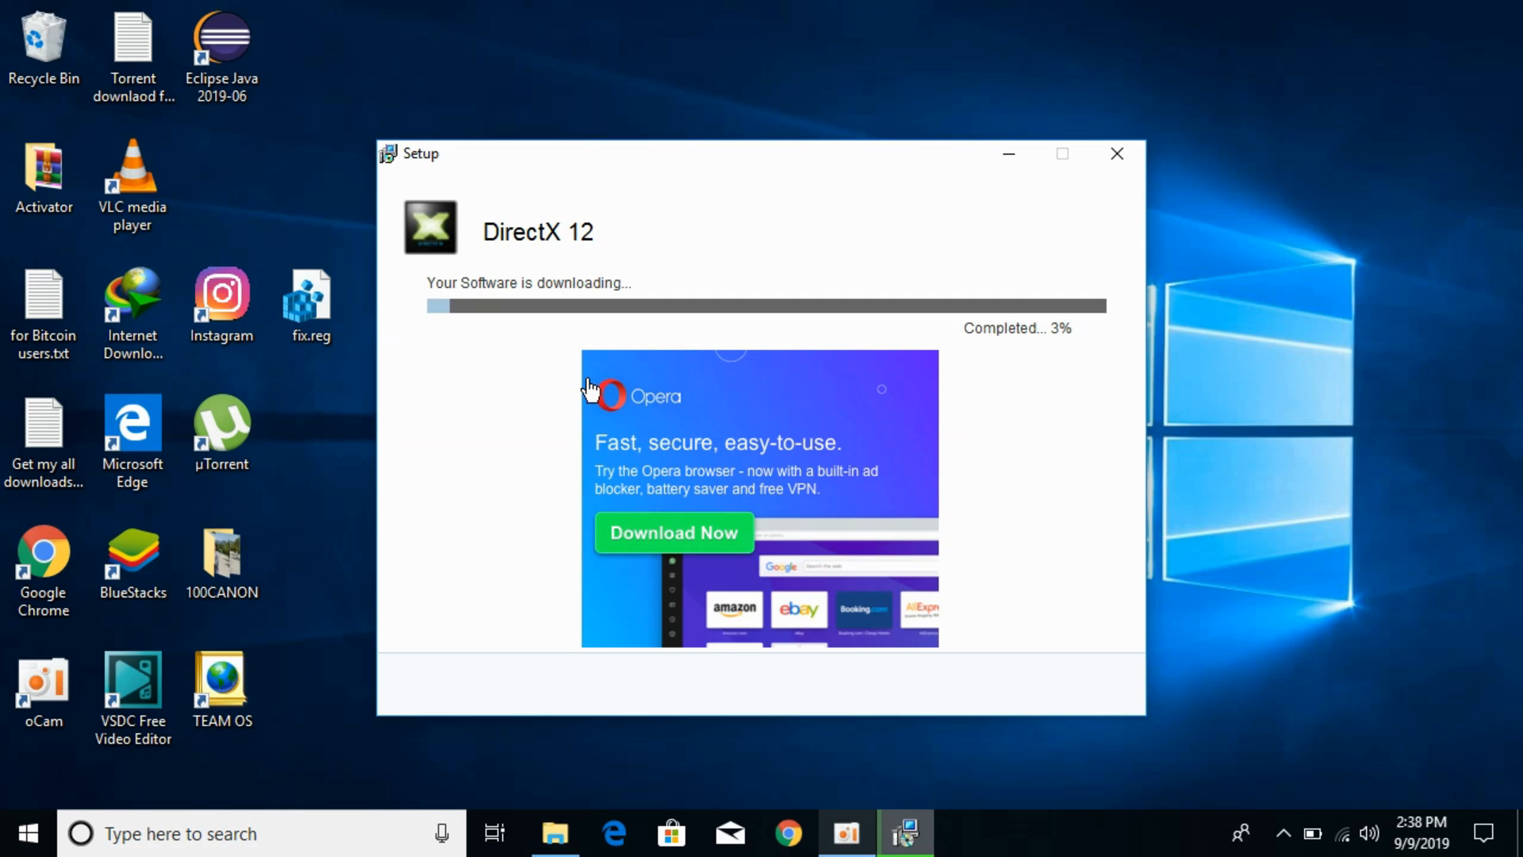
# Step: Close the DirectX 12 Setup window after the download runs
pyautogui.click(1117, 154)
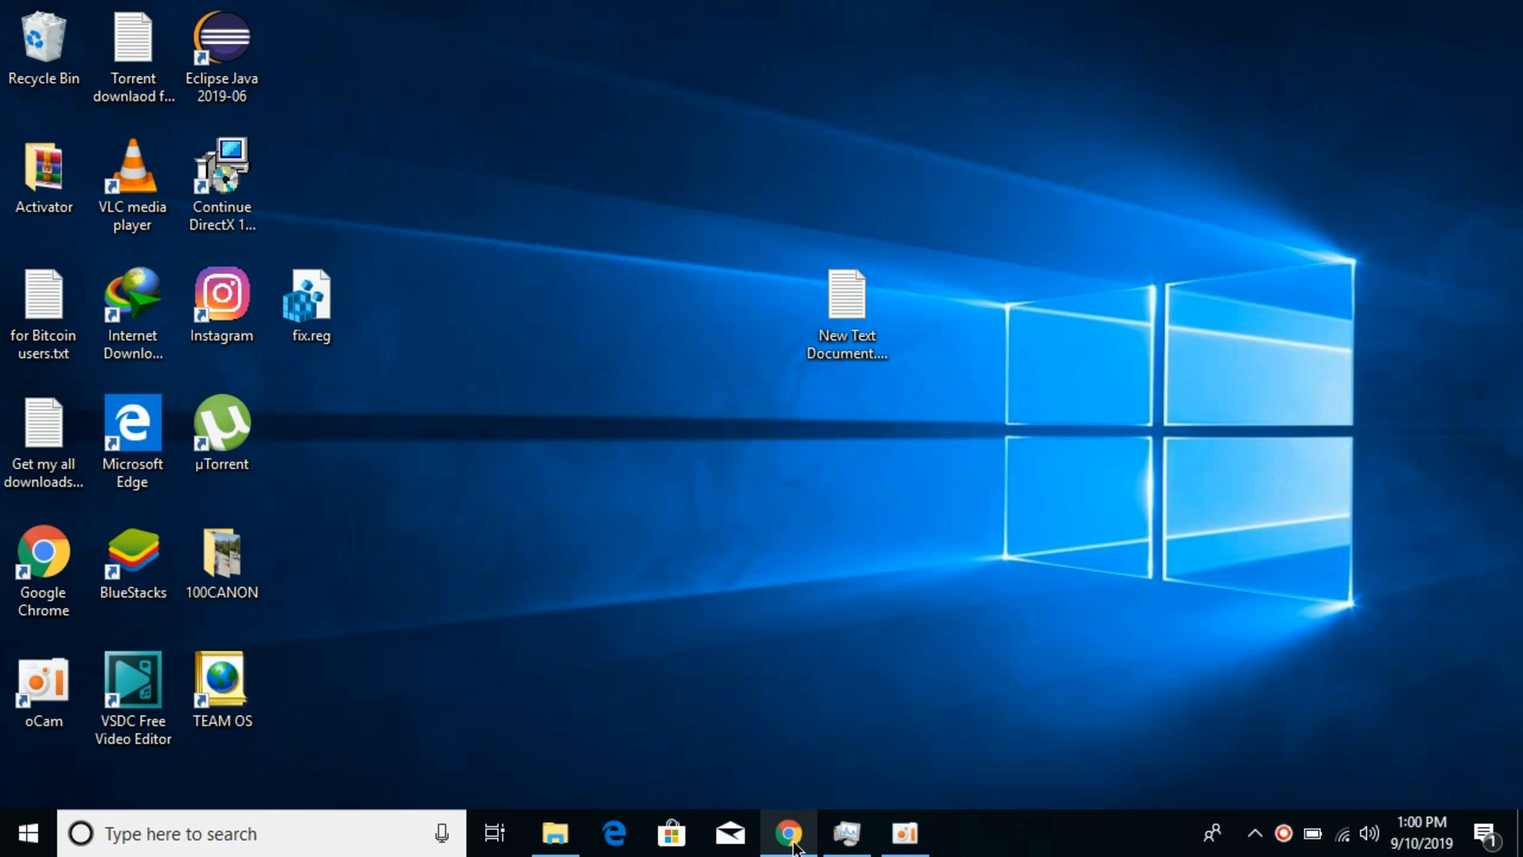
pyautogui.click(787, 833)
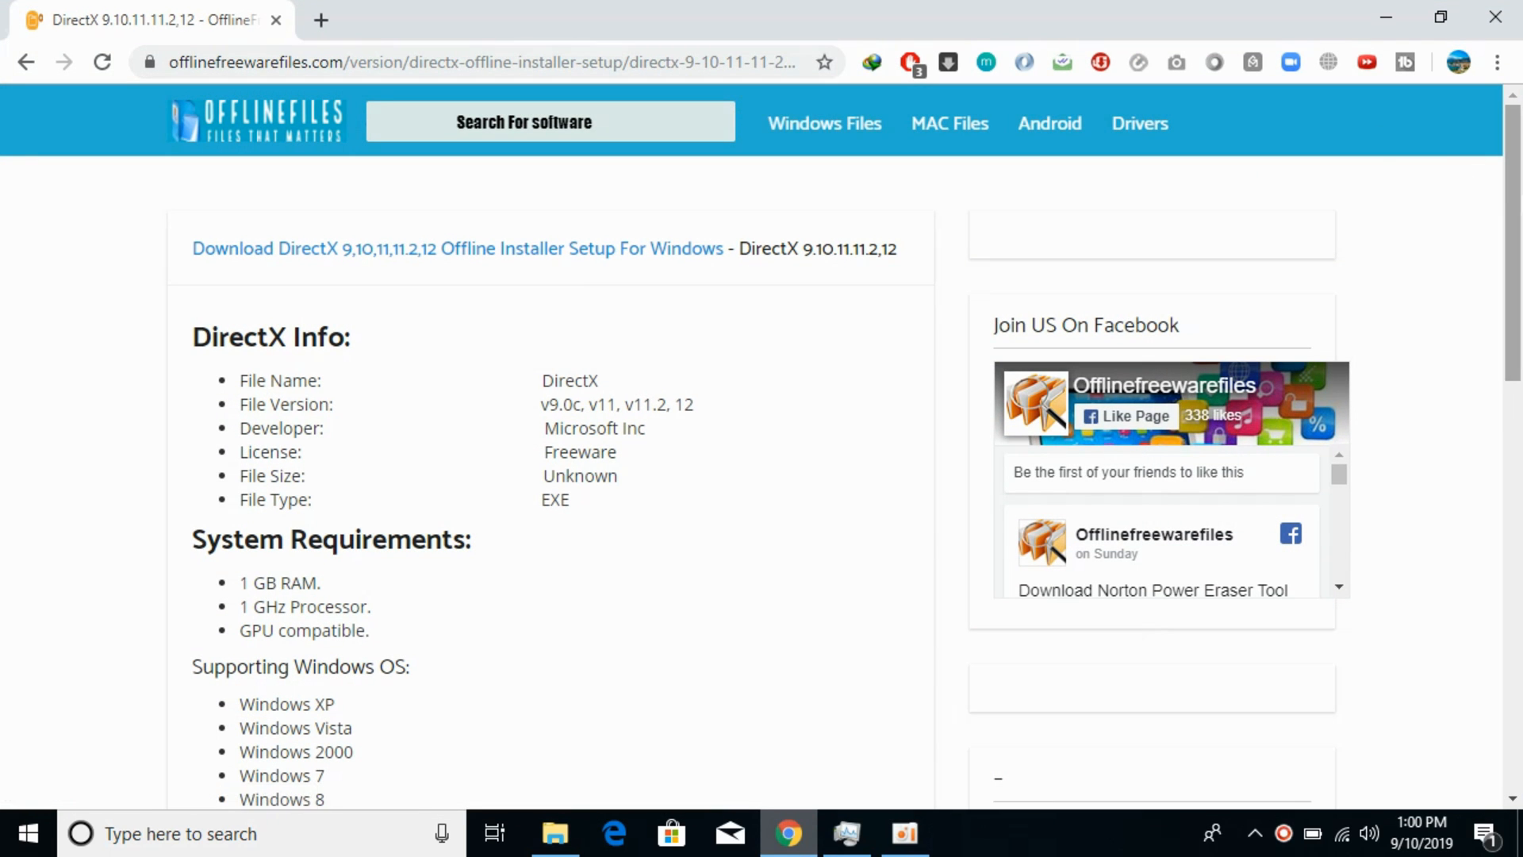
pyautogui.scroll(-3)
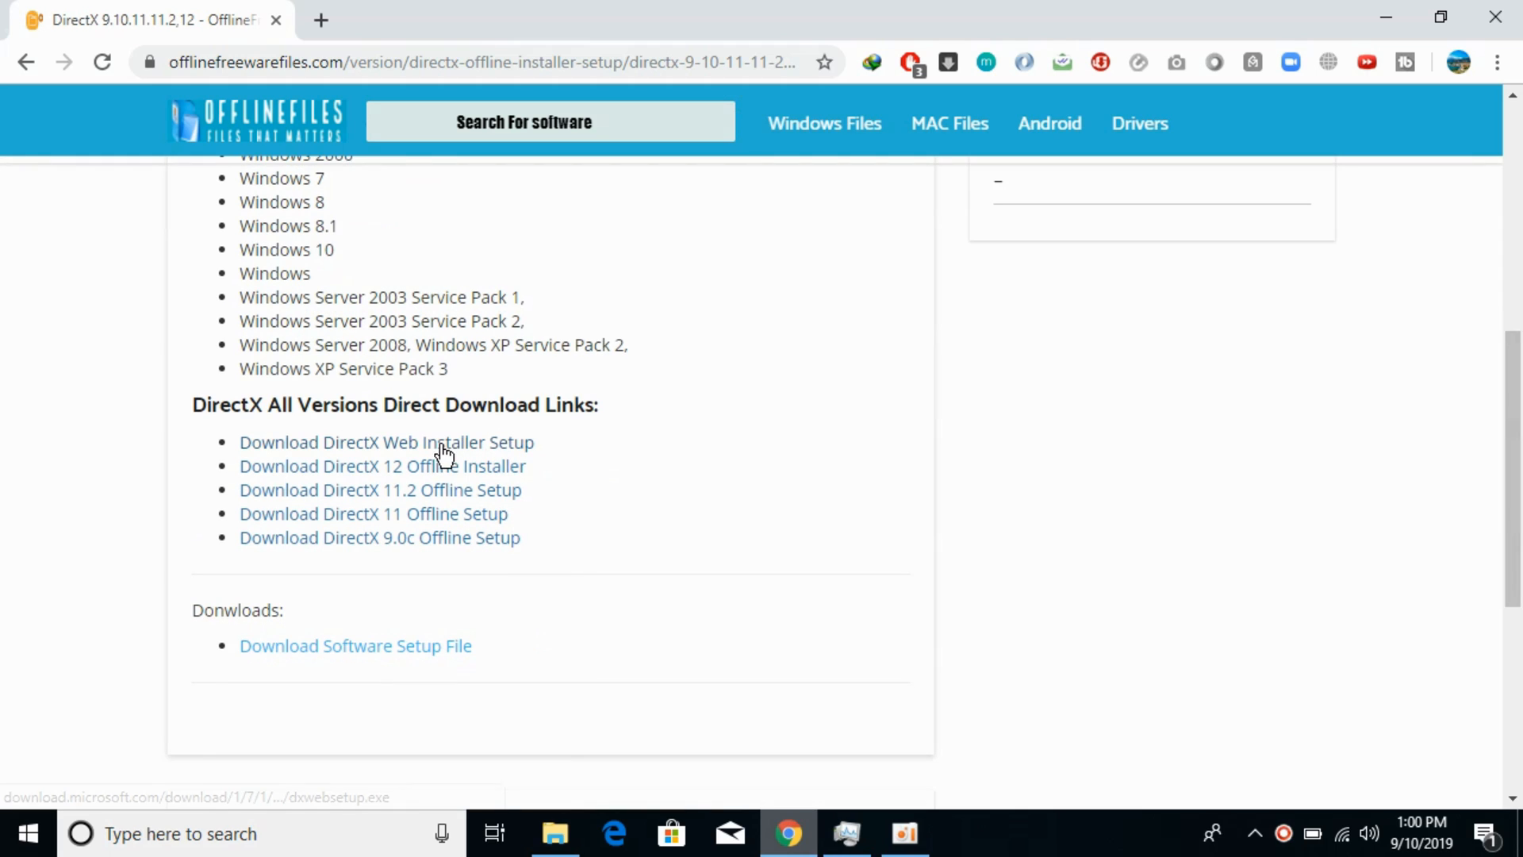
pyautogui.moveTo(389, 482)
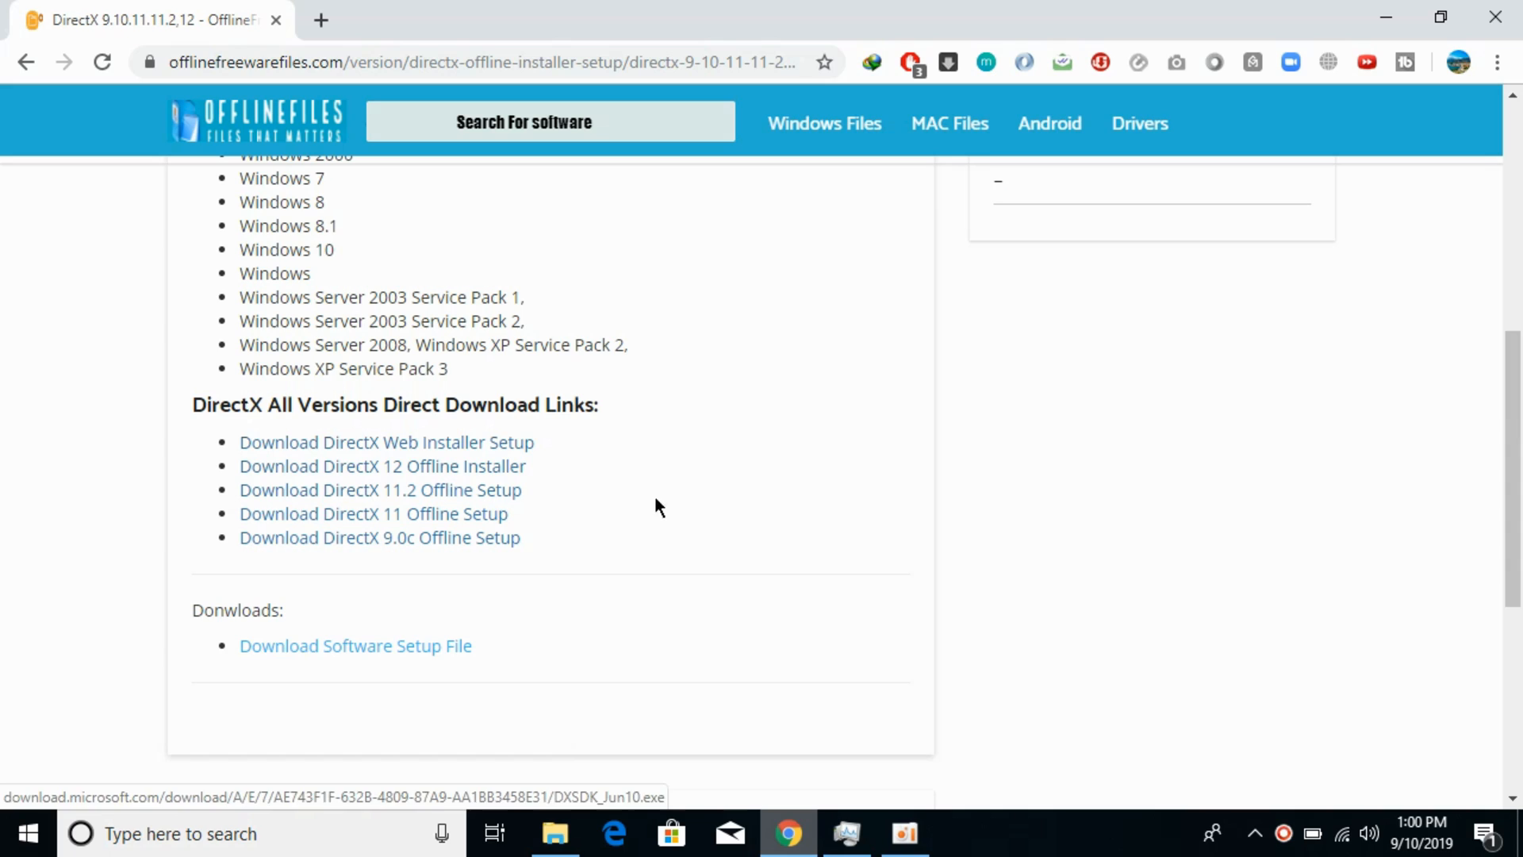
pyautogui.moveTo(752, 576)
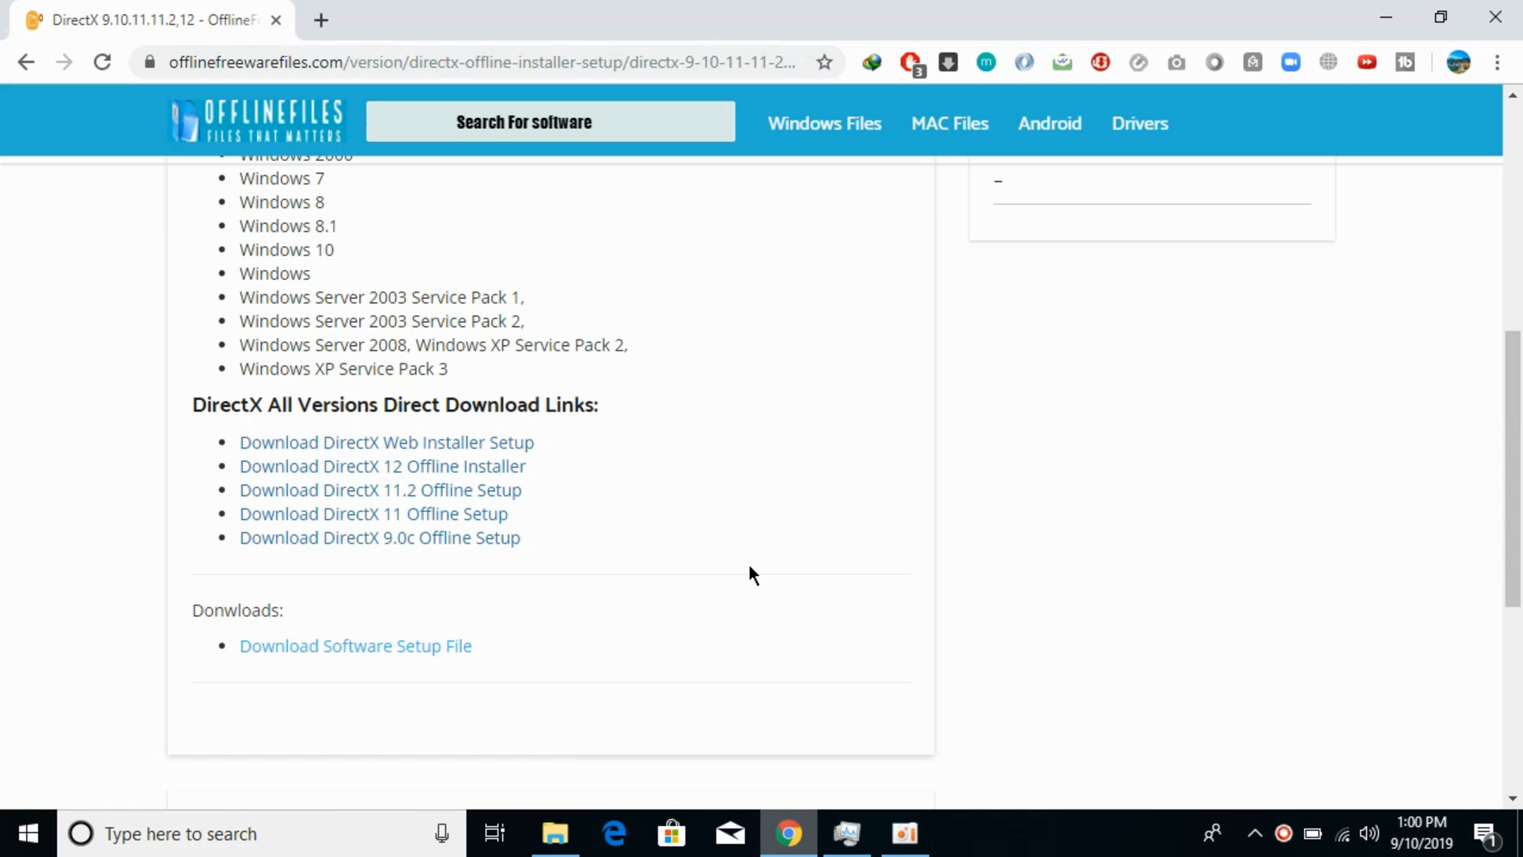
pyautogui.moveTo(577, 752)
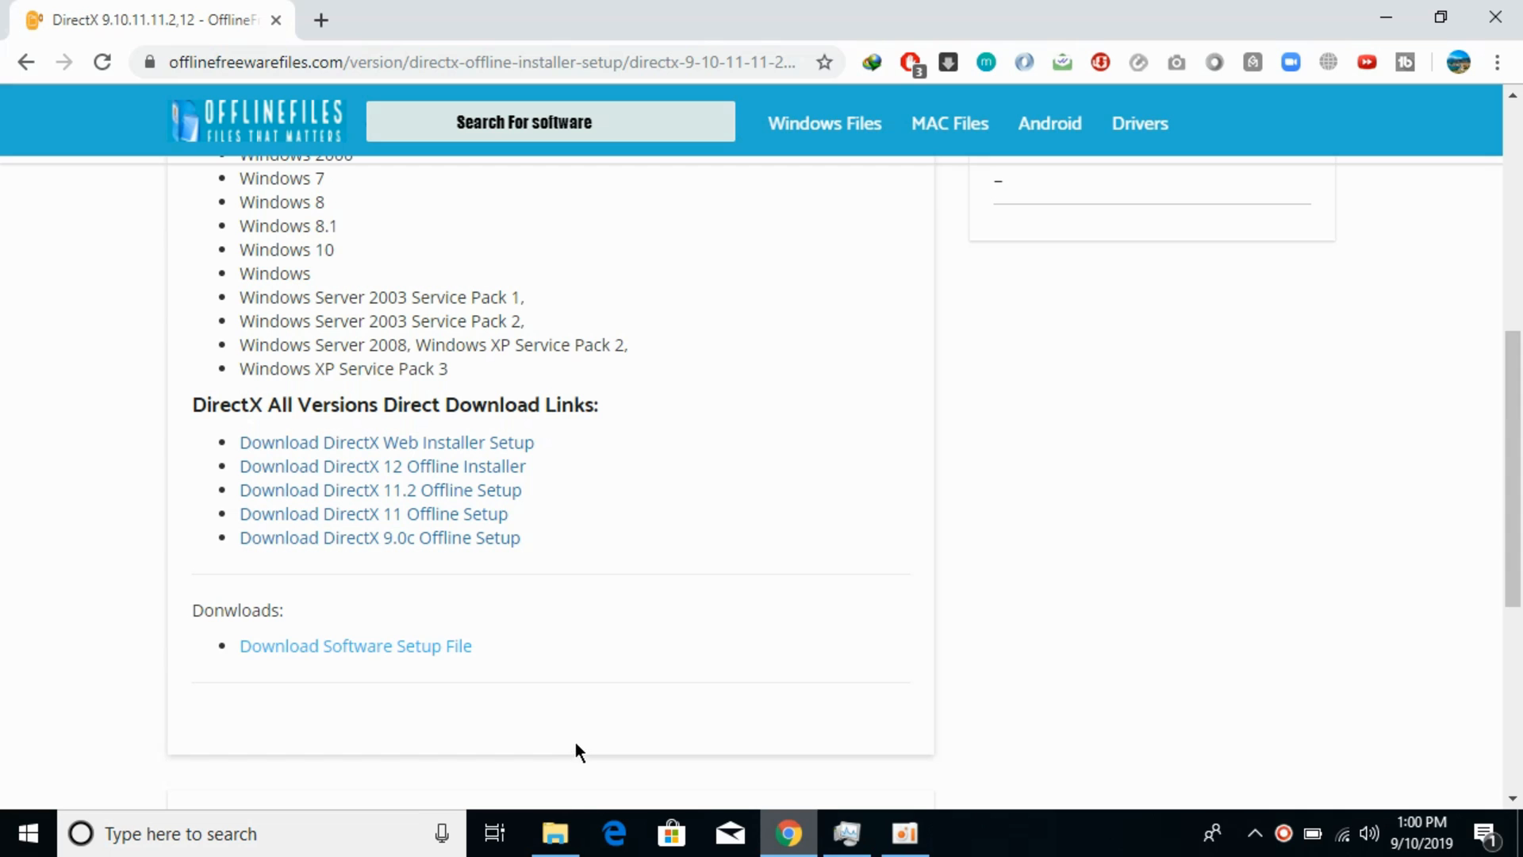
# Step: Select DXSDK_Jun10.exe in Downloads › Programs
pyautogui.click(555, 833)
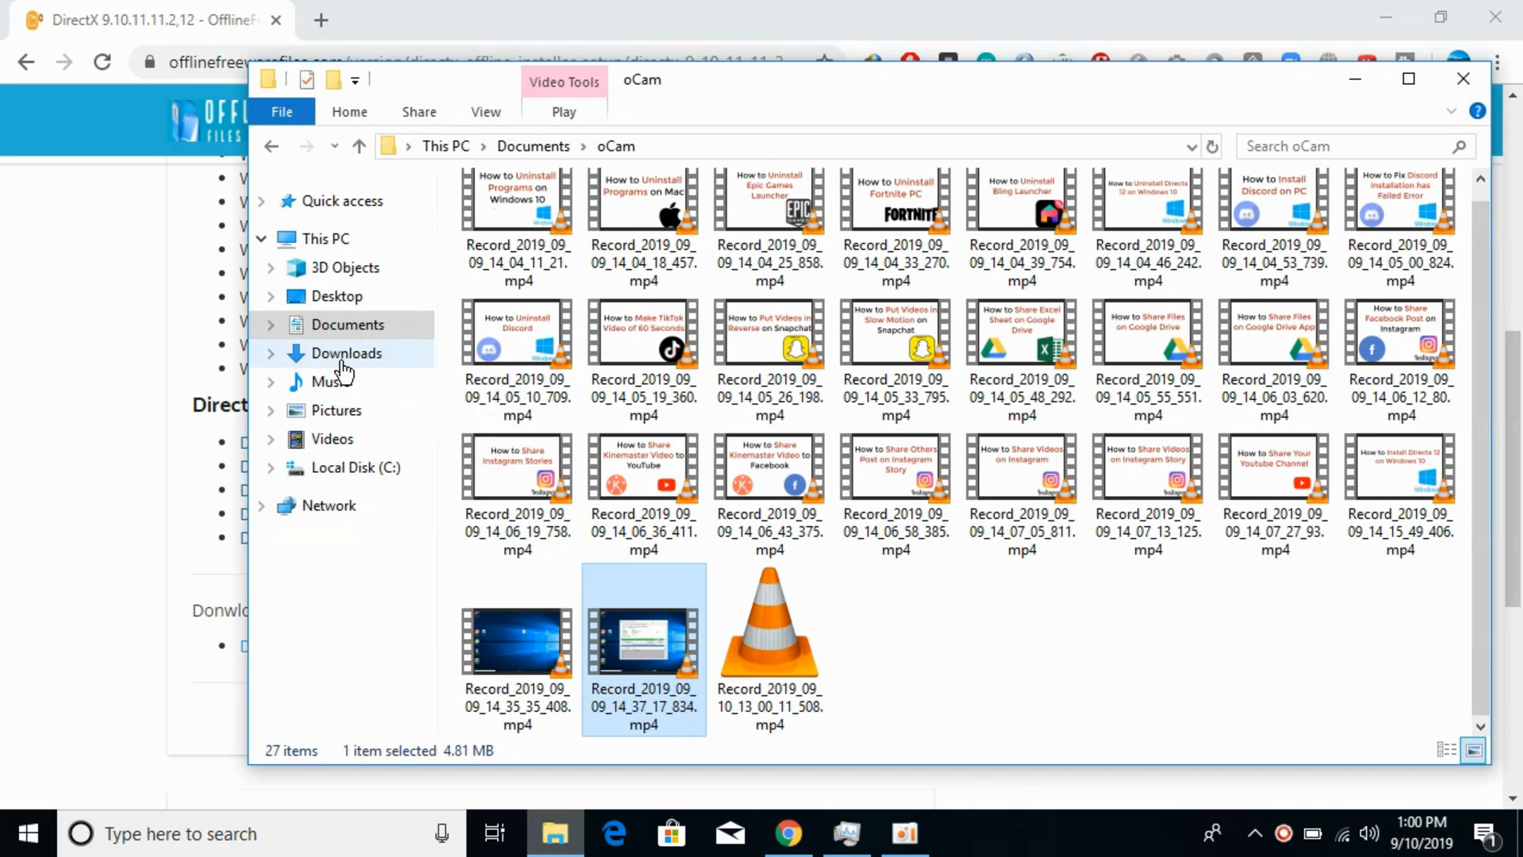
pyautogui.click(346, 352)
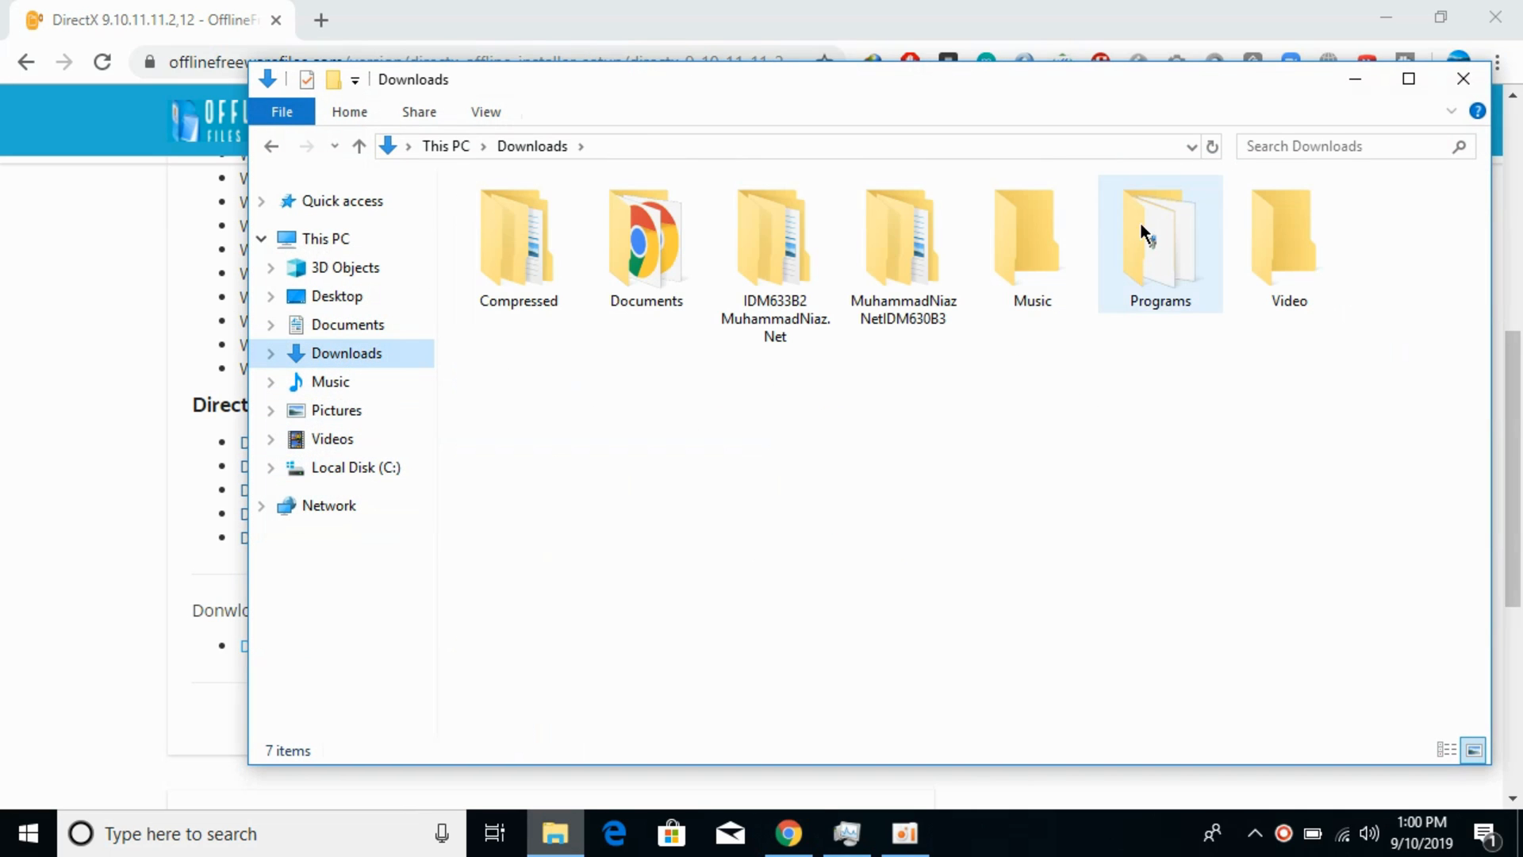
pyautogui.doubleClick(1155, 238)
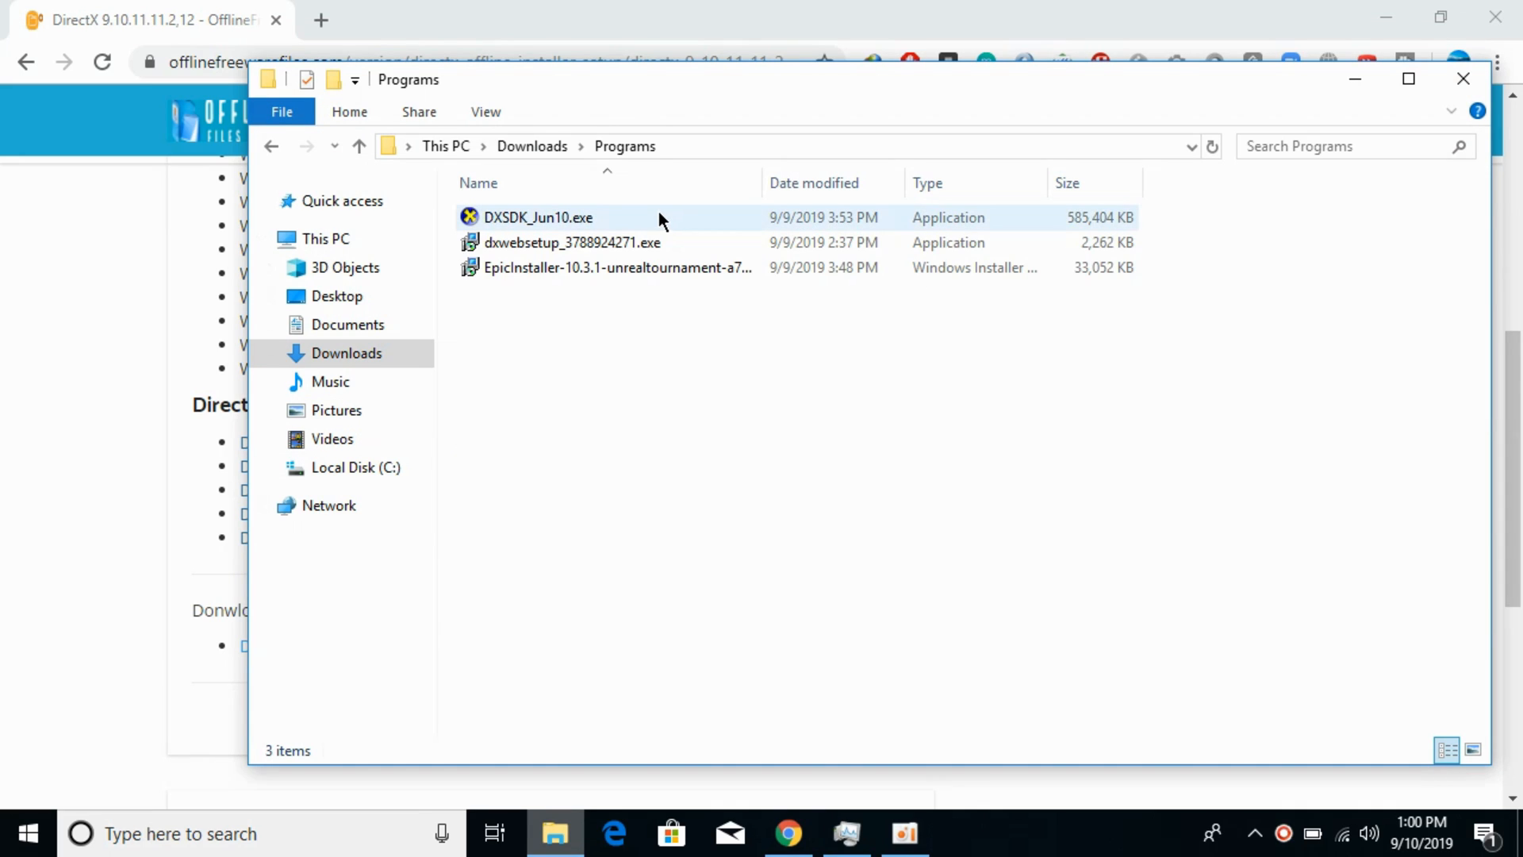
pyautogui.click(539, 217)
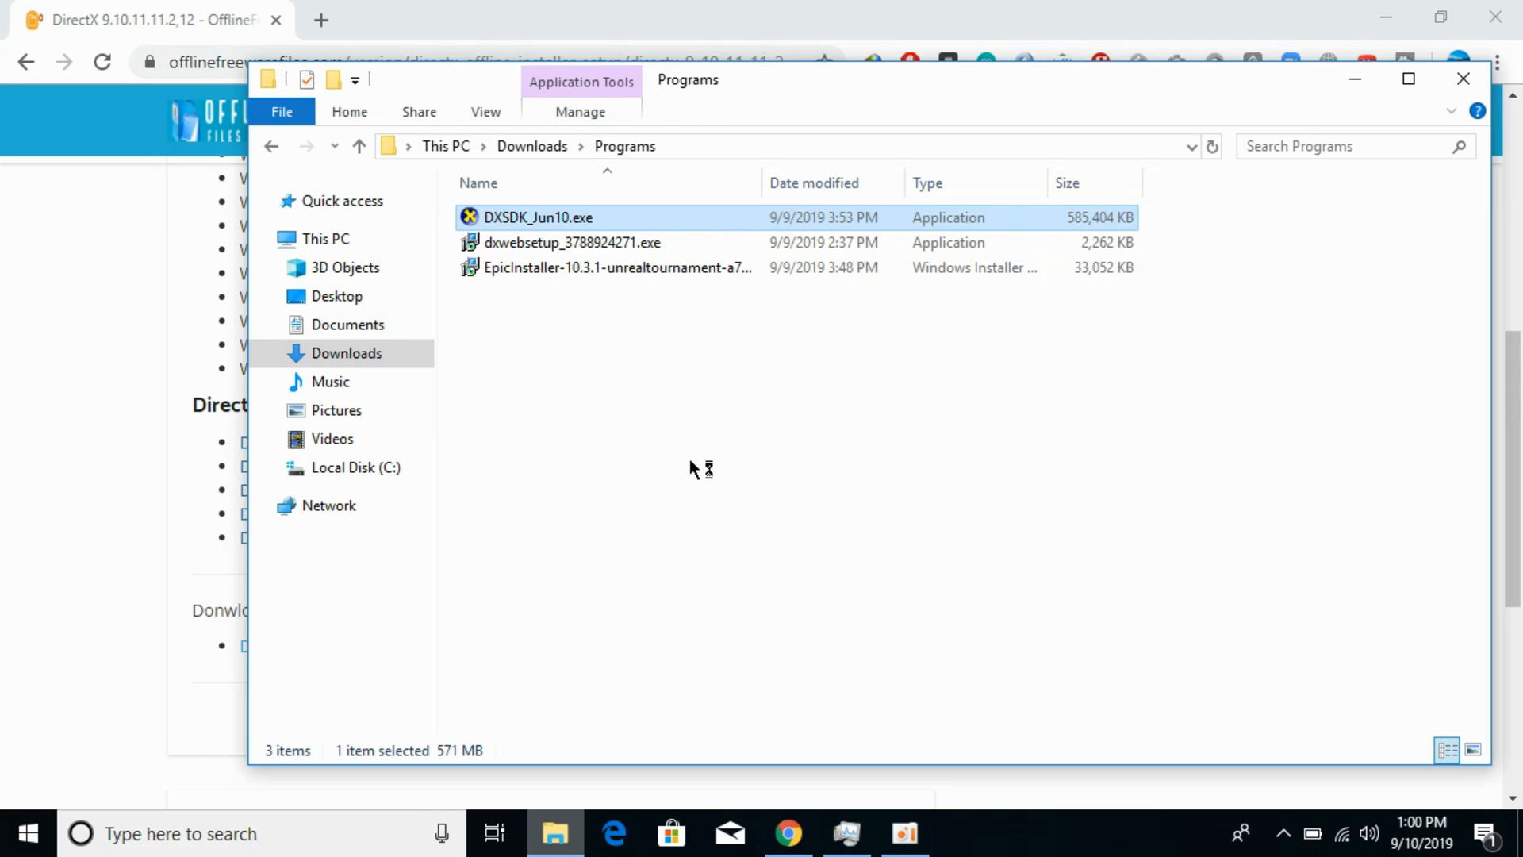
# Step: Launch the DirectX SDK (June 2010) installer and accept its license terms
pyautogui.doubleClick(542, 217)
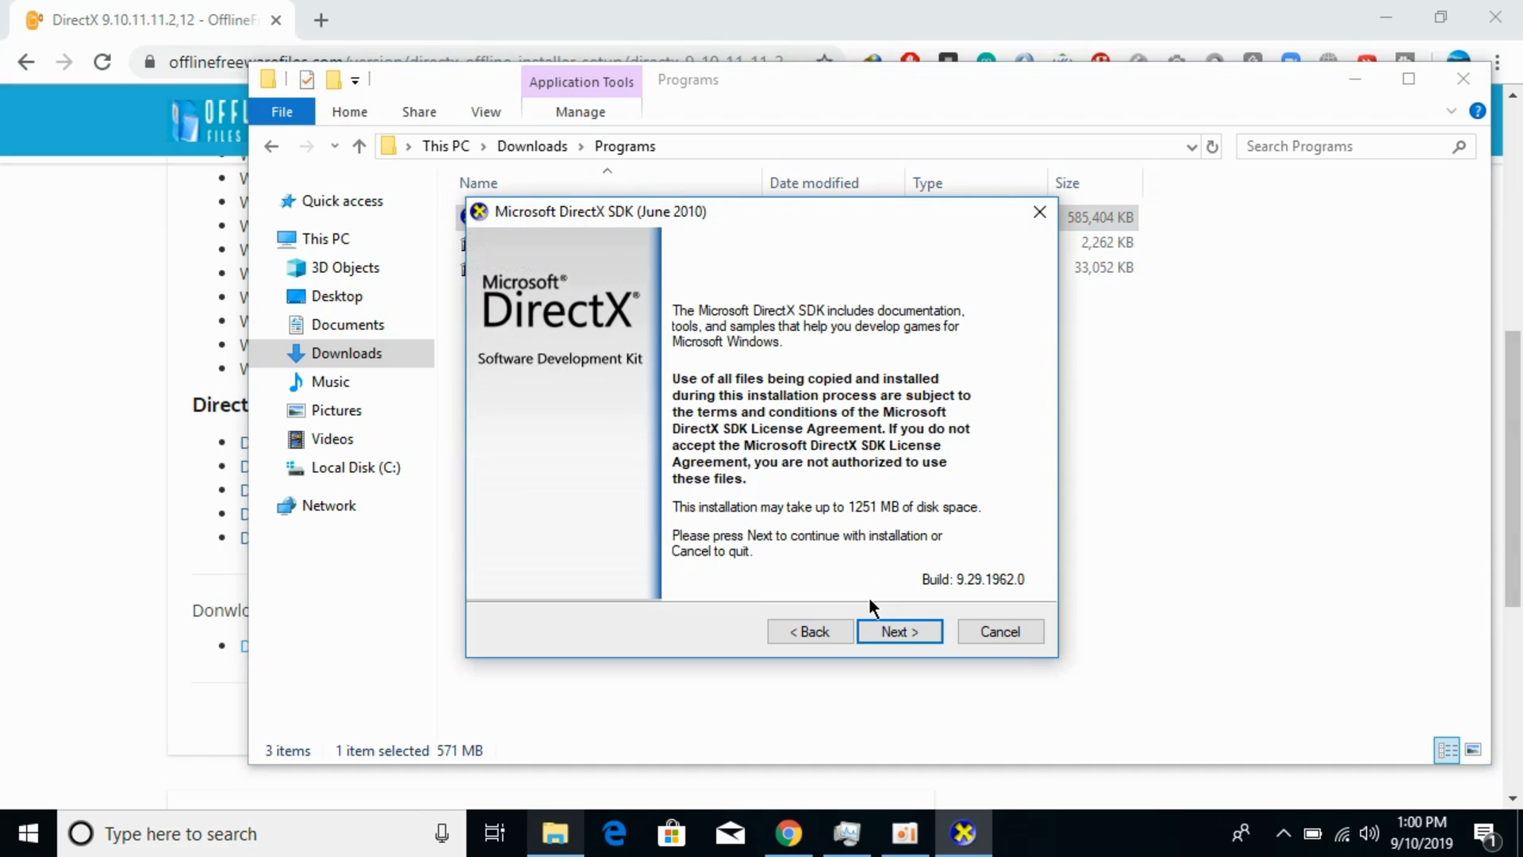
pyautogui.click(899, 631)
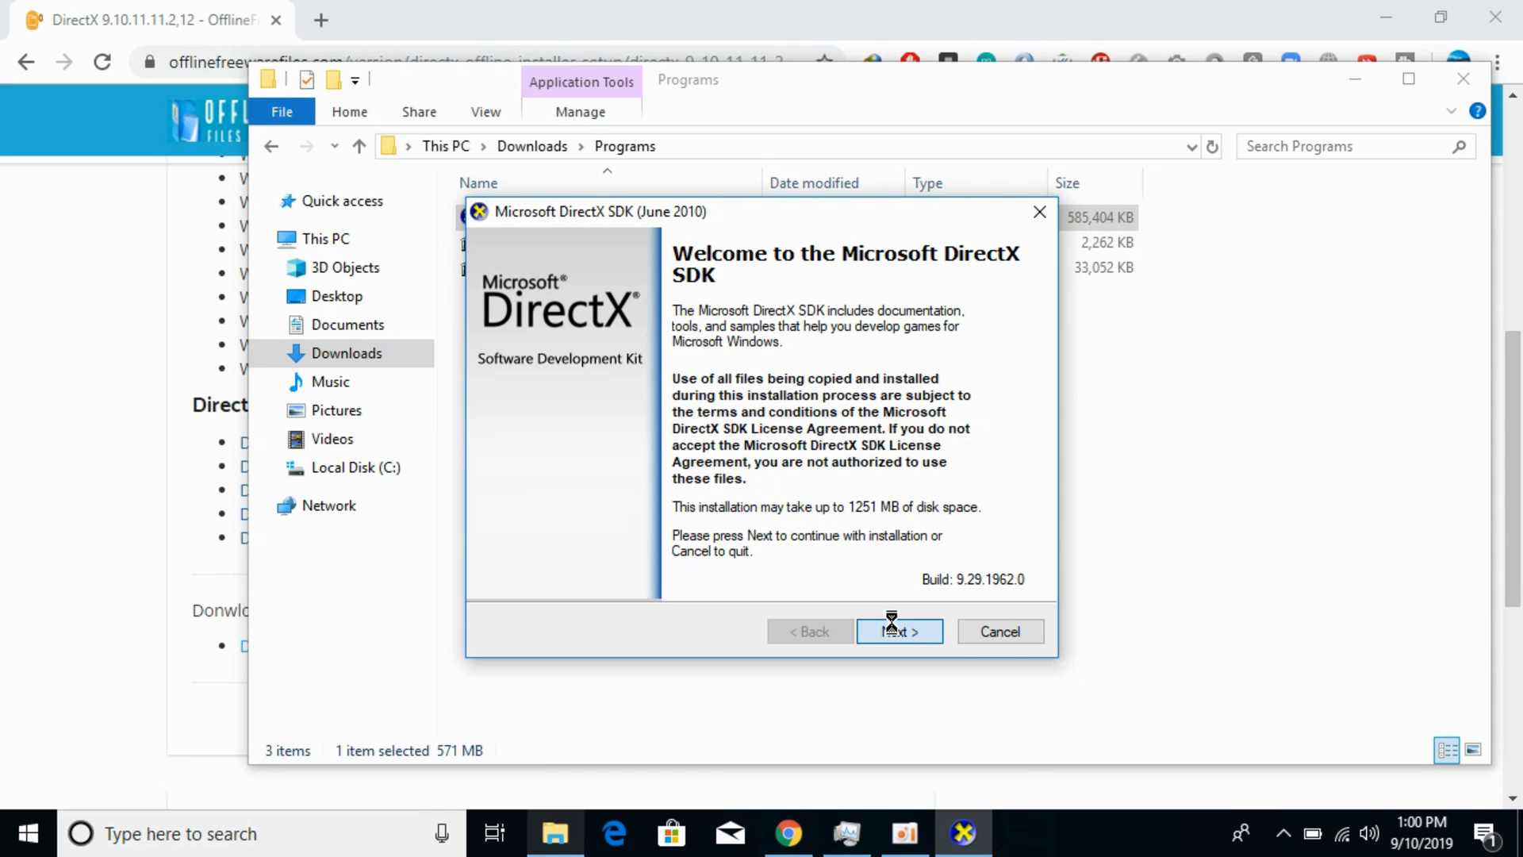
pyautogui.click(898, 632)
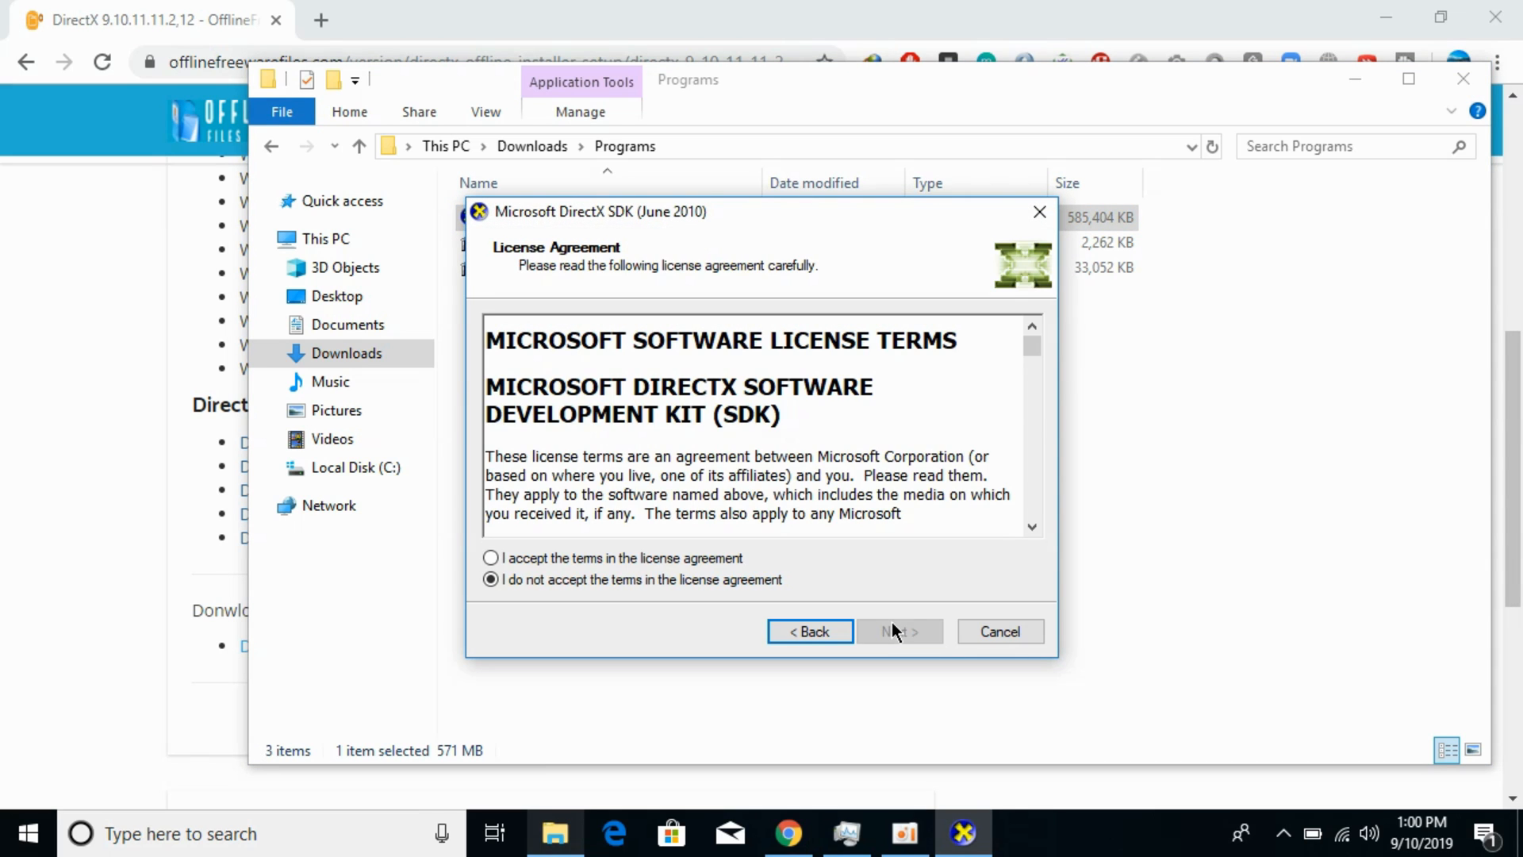
pyautogui.click(490, 558)
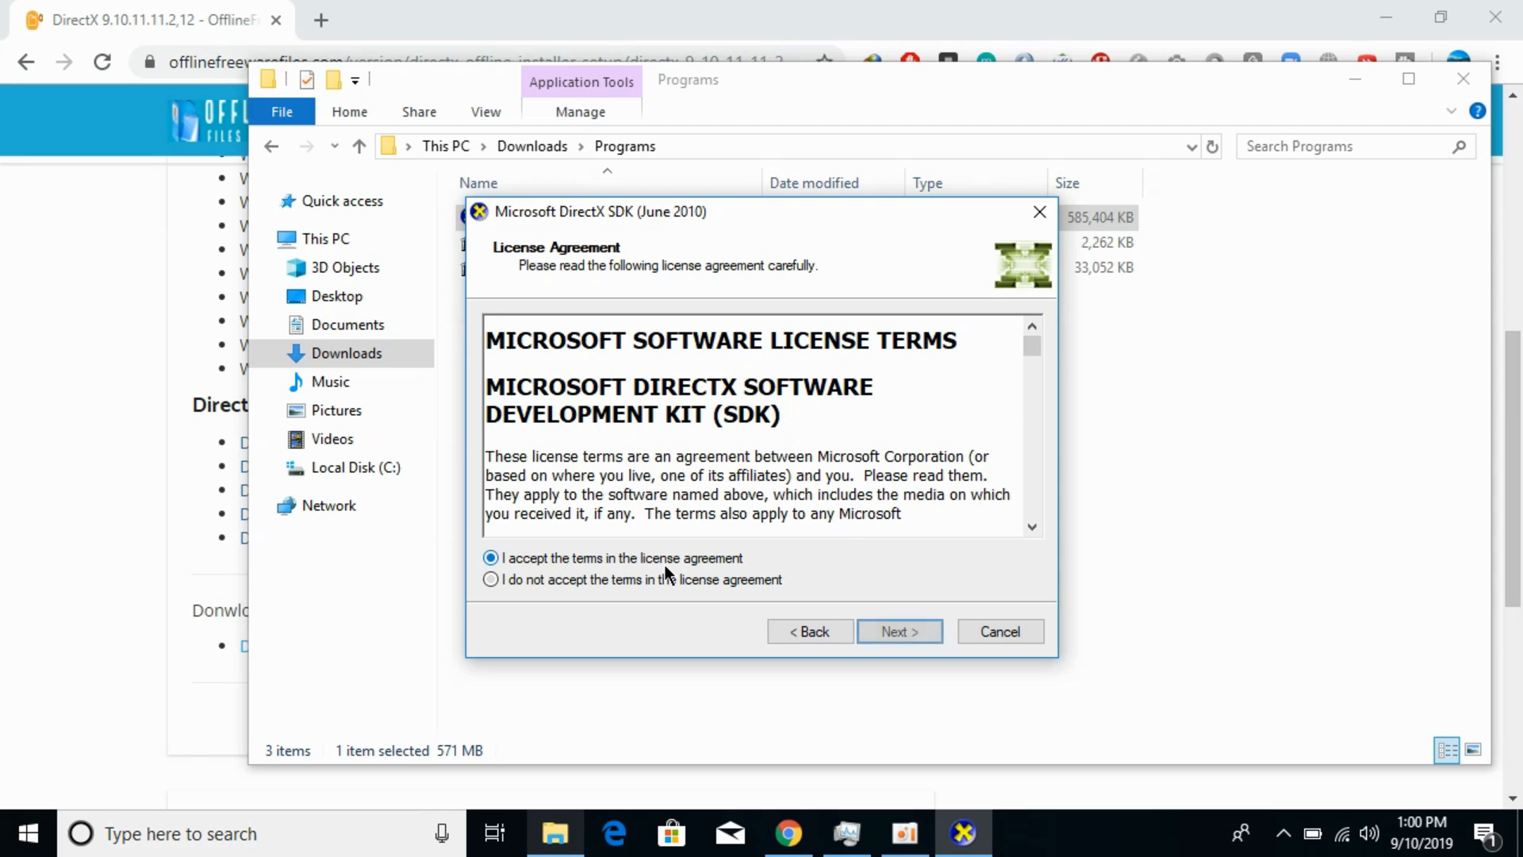
pyautogui.click(900, 632)
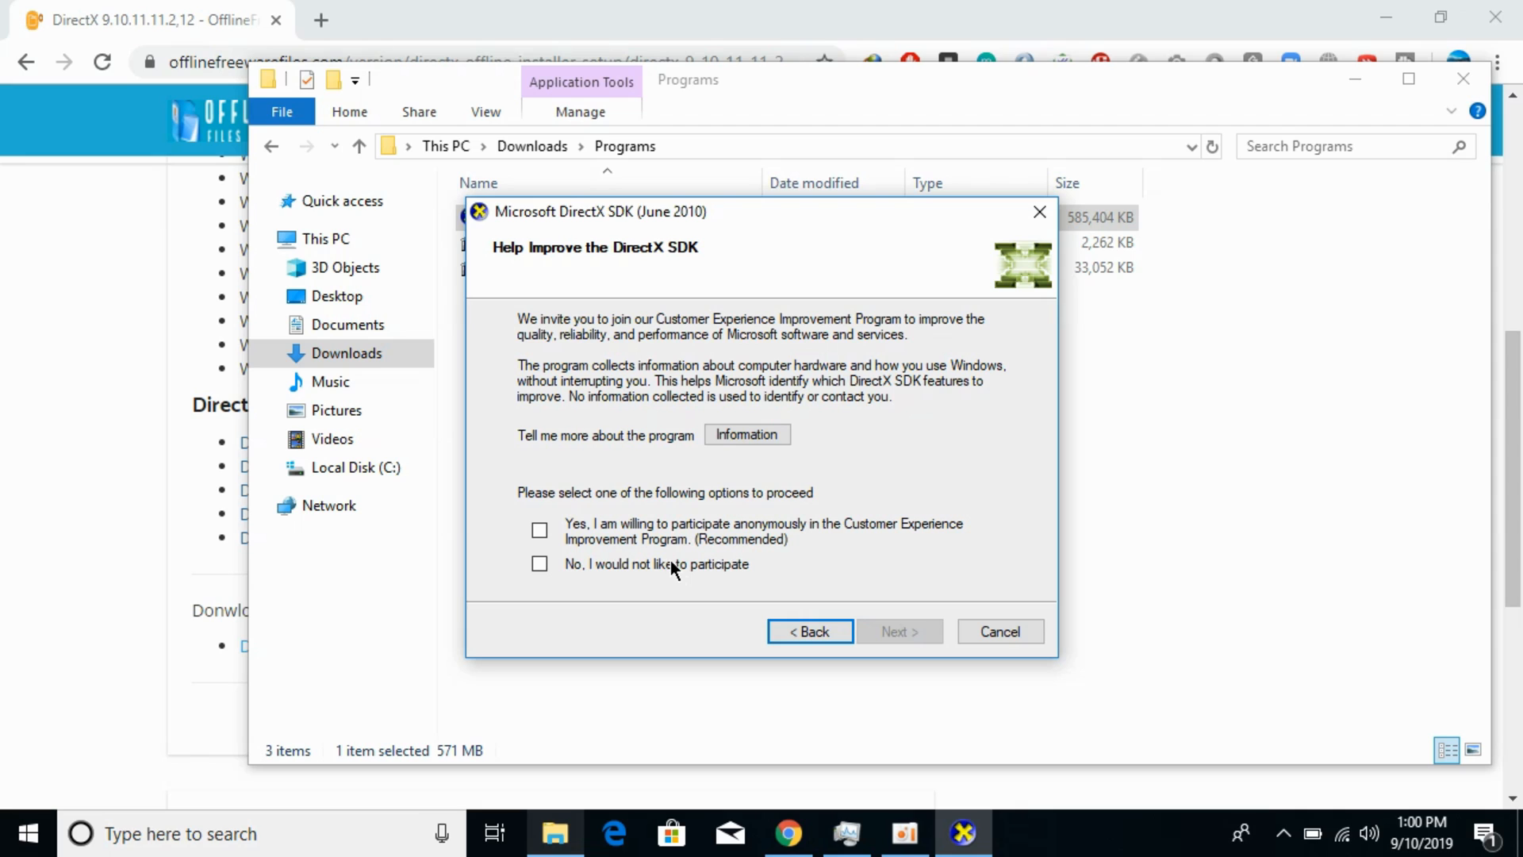
# Step: Decline the experience program and install with the default folder and features
pyautogui.click(899, 631)
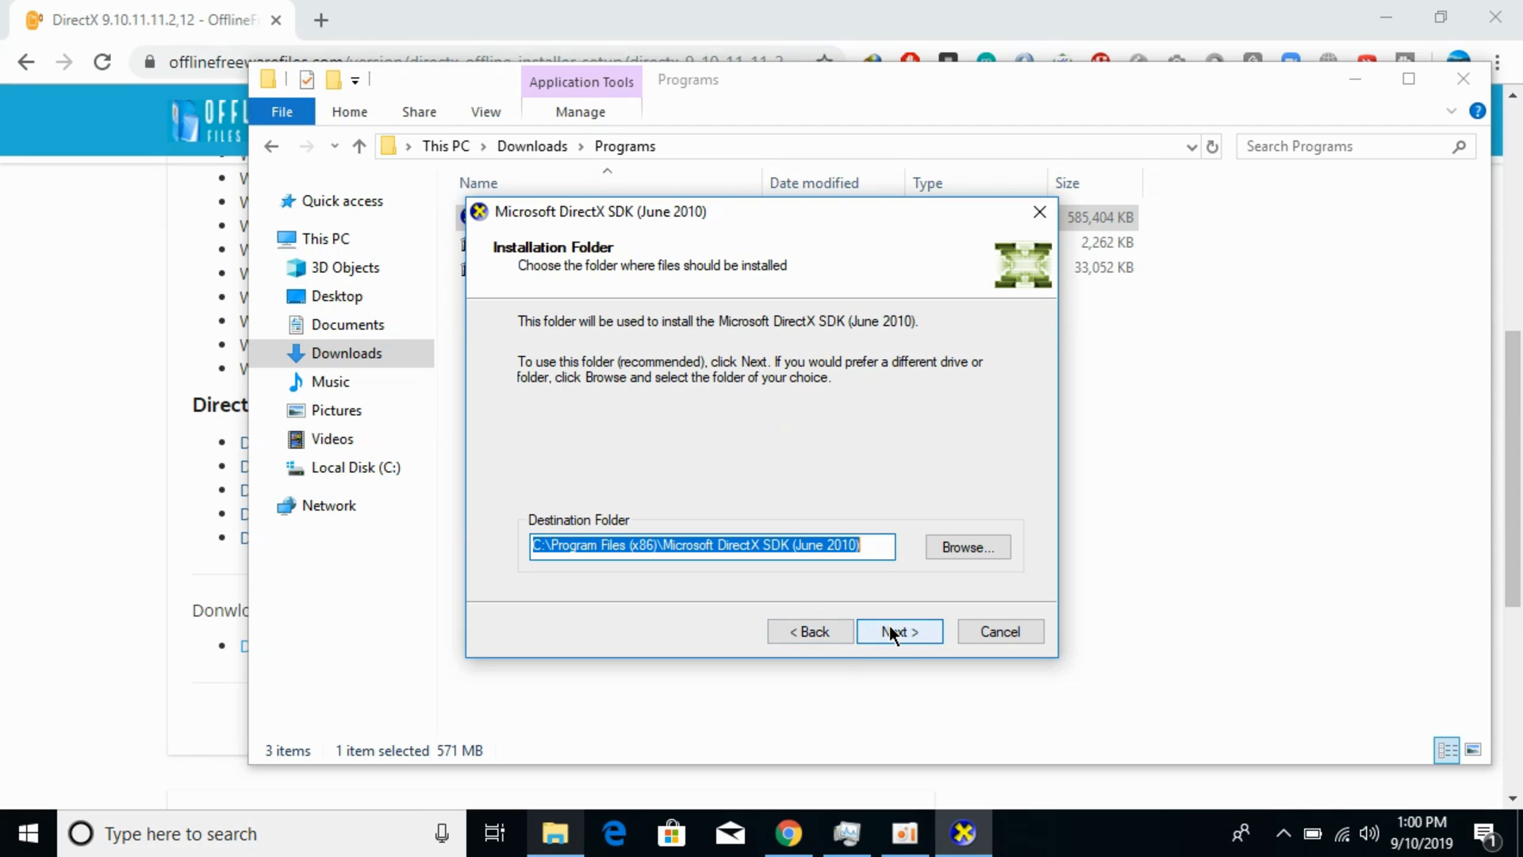
pyautogui.click(900, 631)
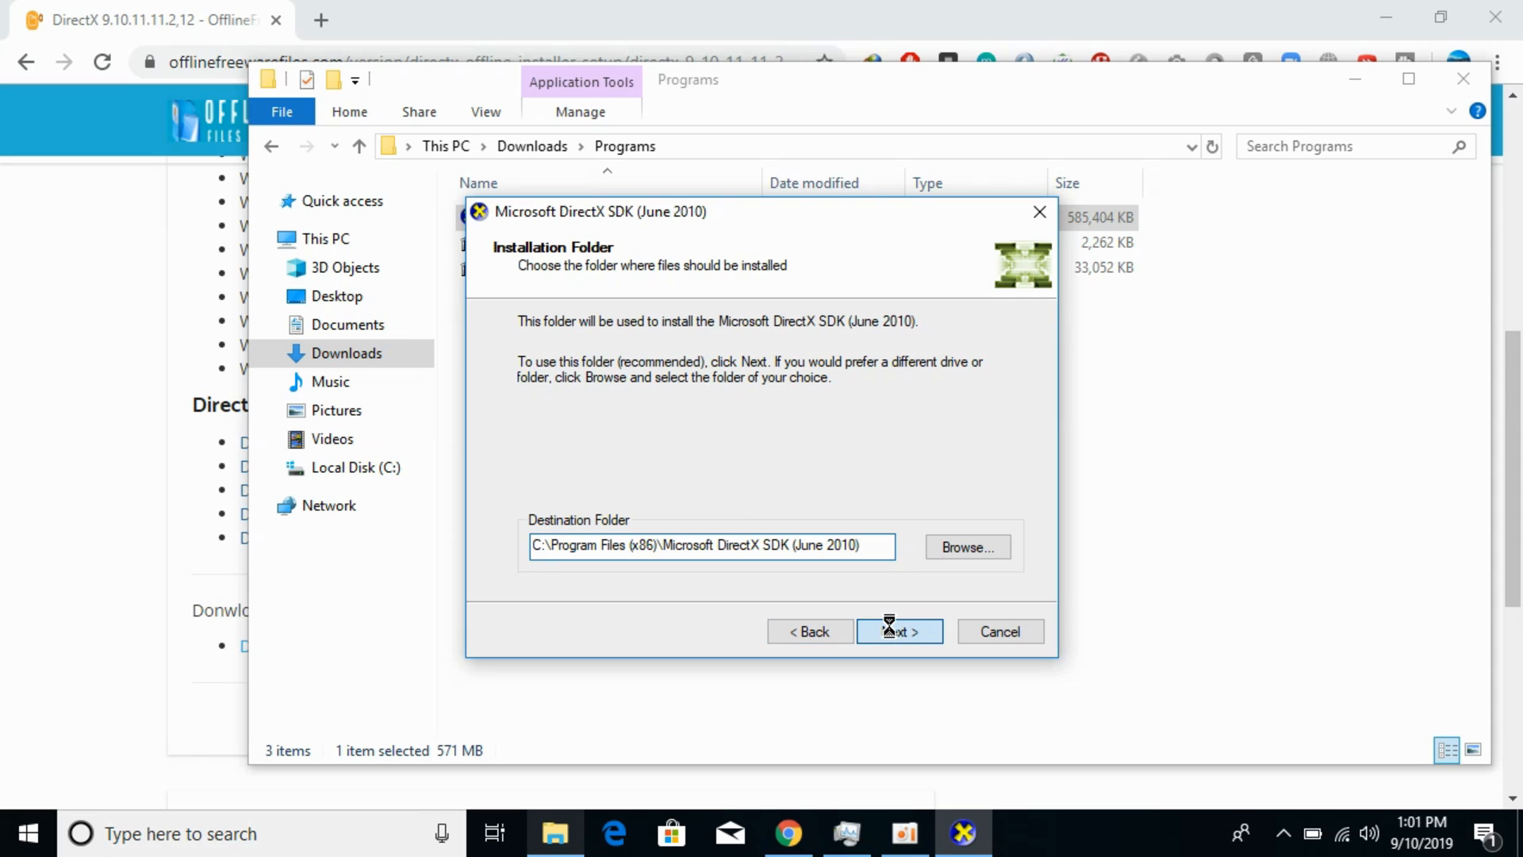
pyautogui.click(899, 631)
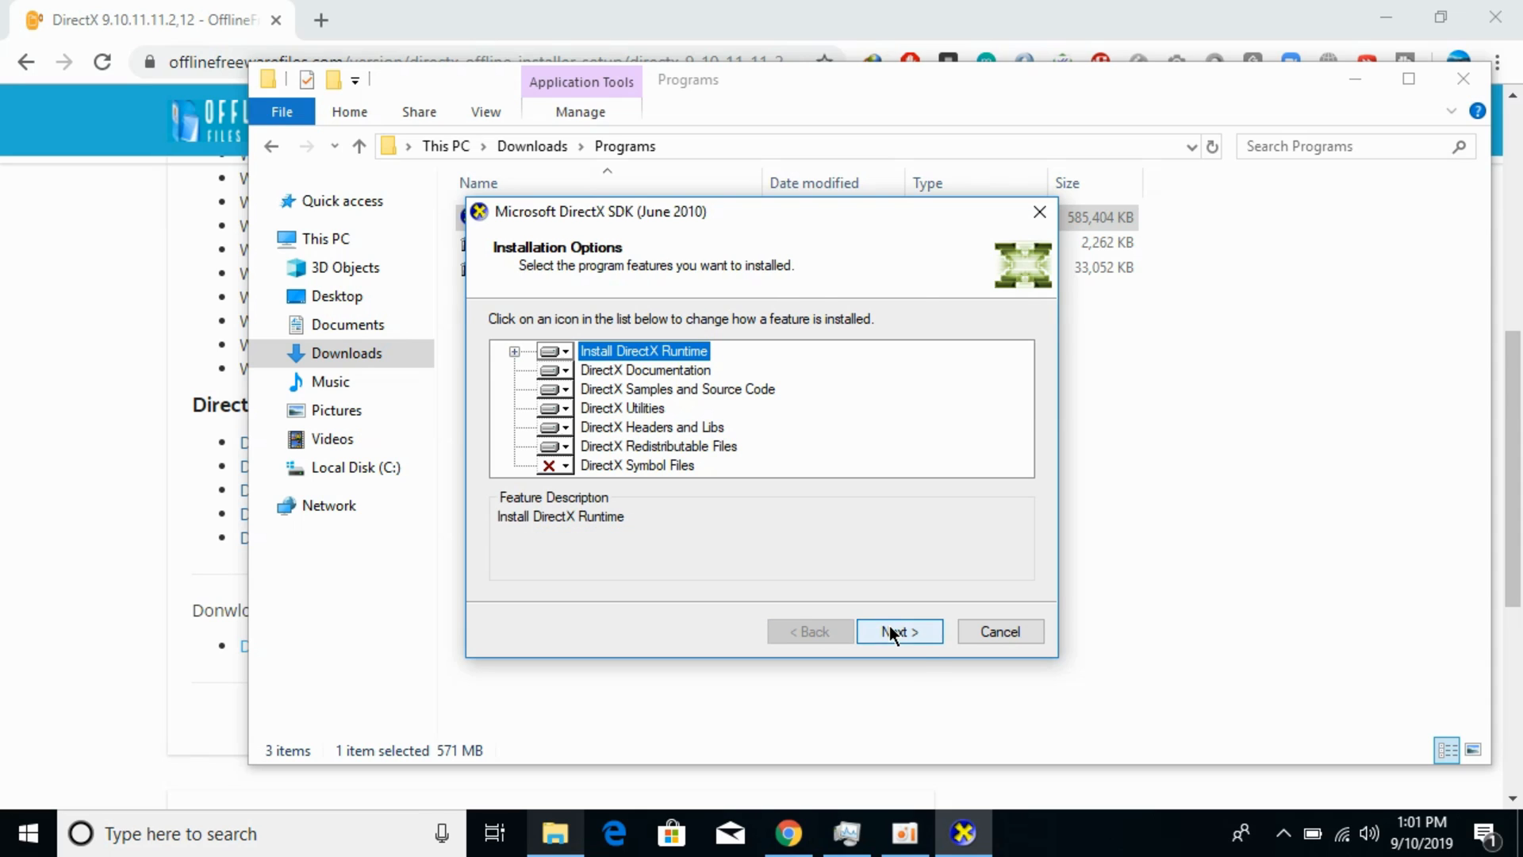
pyautogui.click(900, 632)
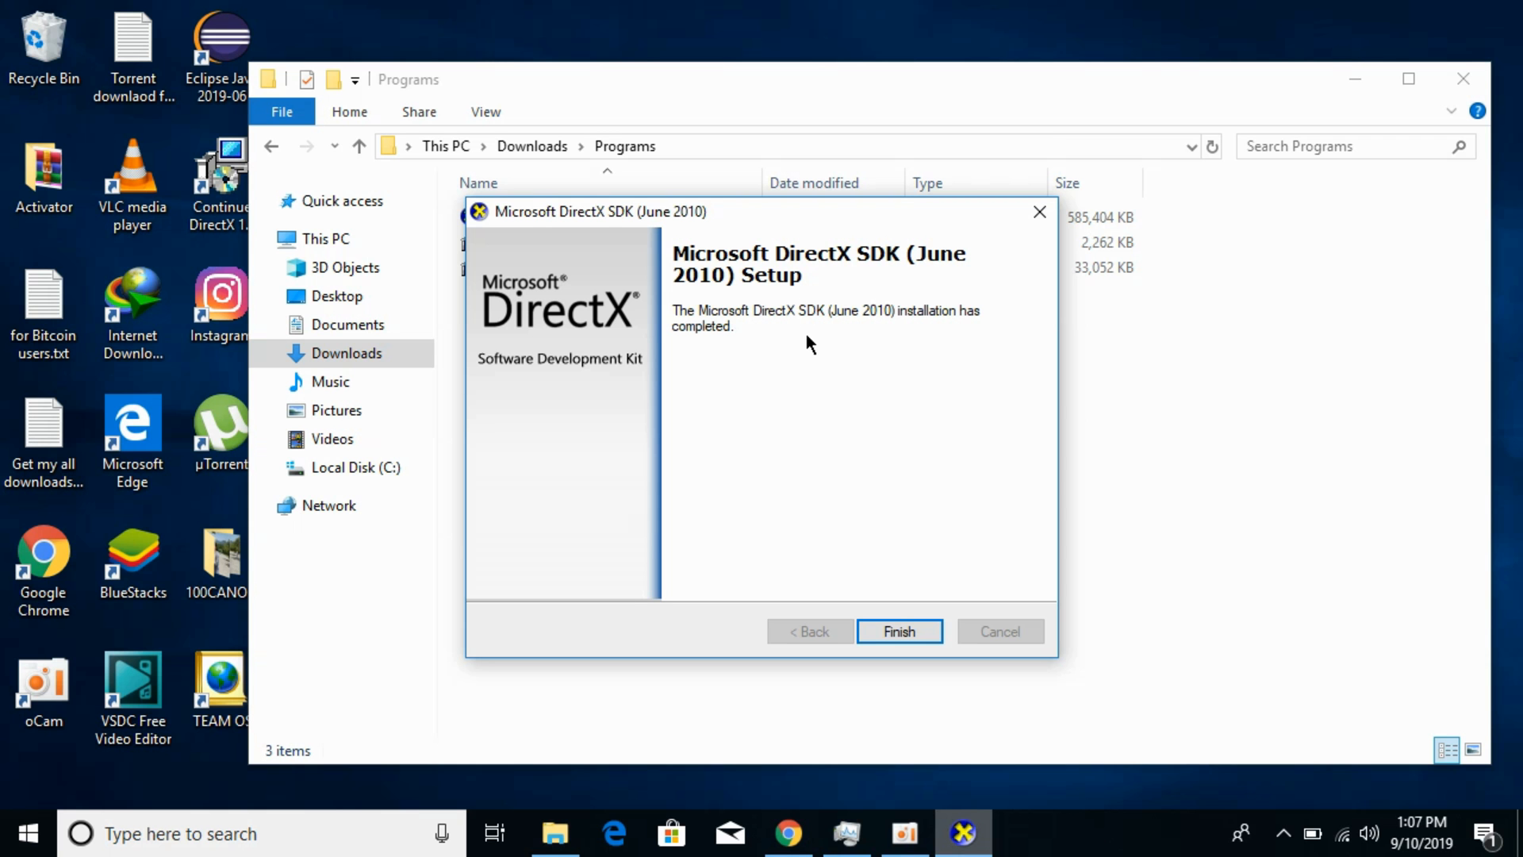
pyautogui.moveTo(801, 355)
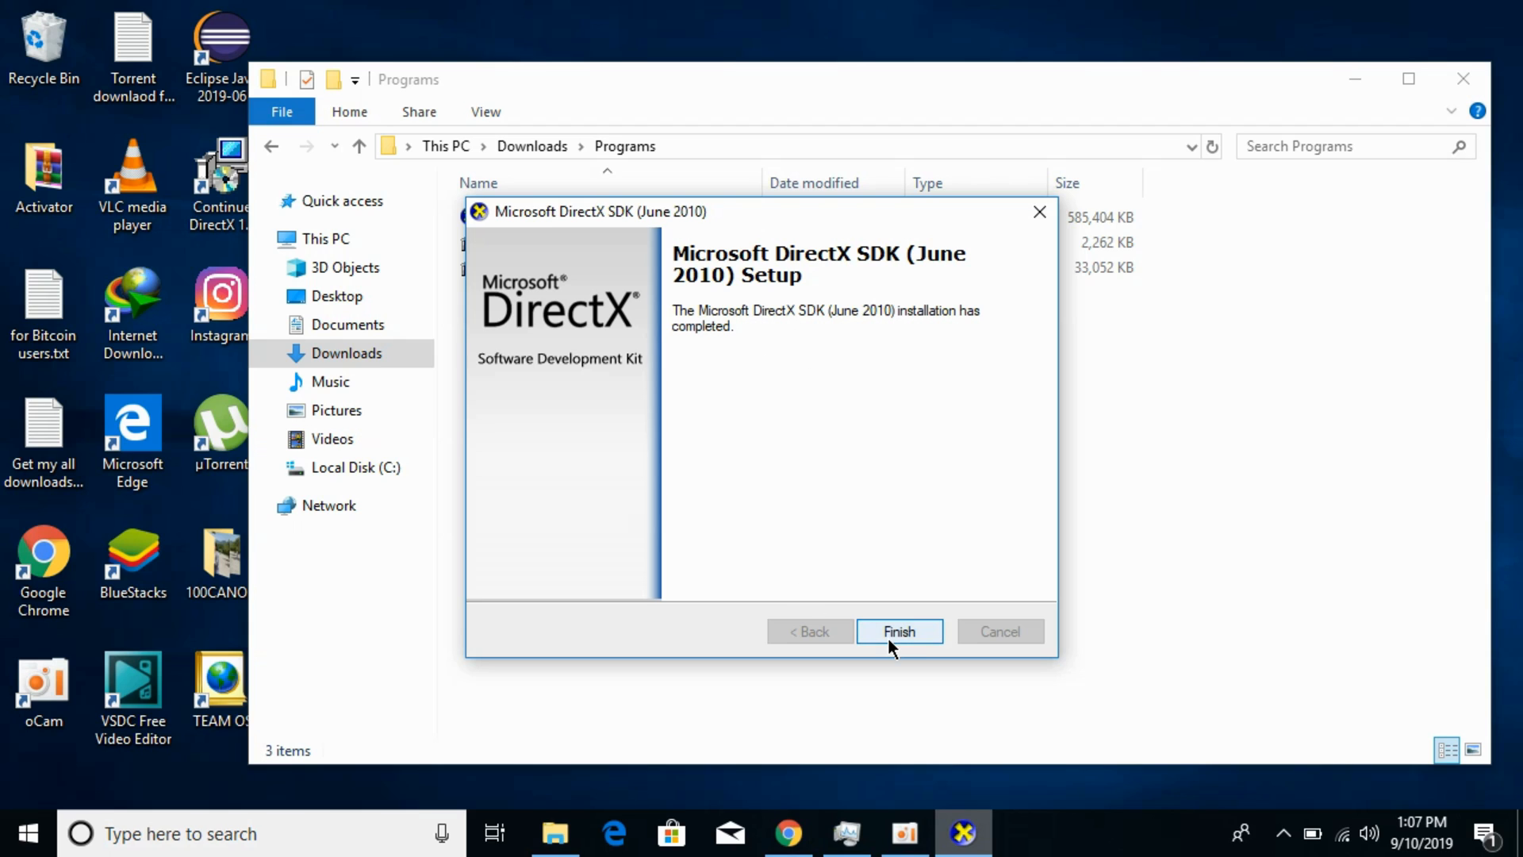
pyautogui.moveTo(889, 667)
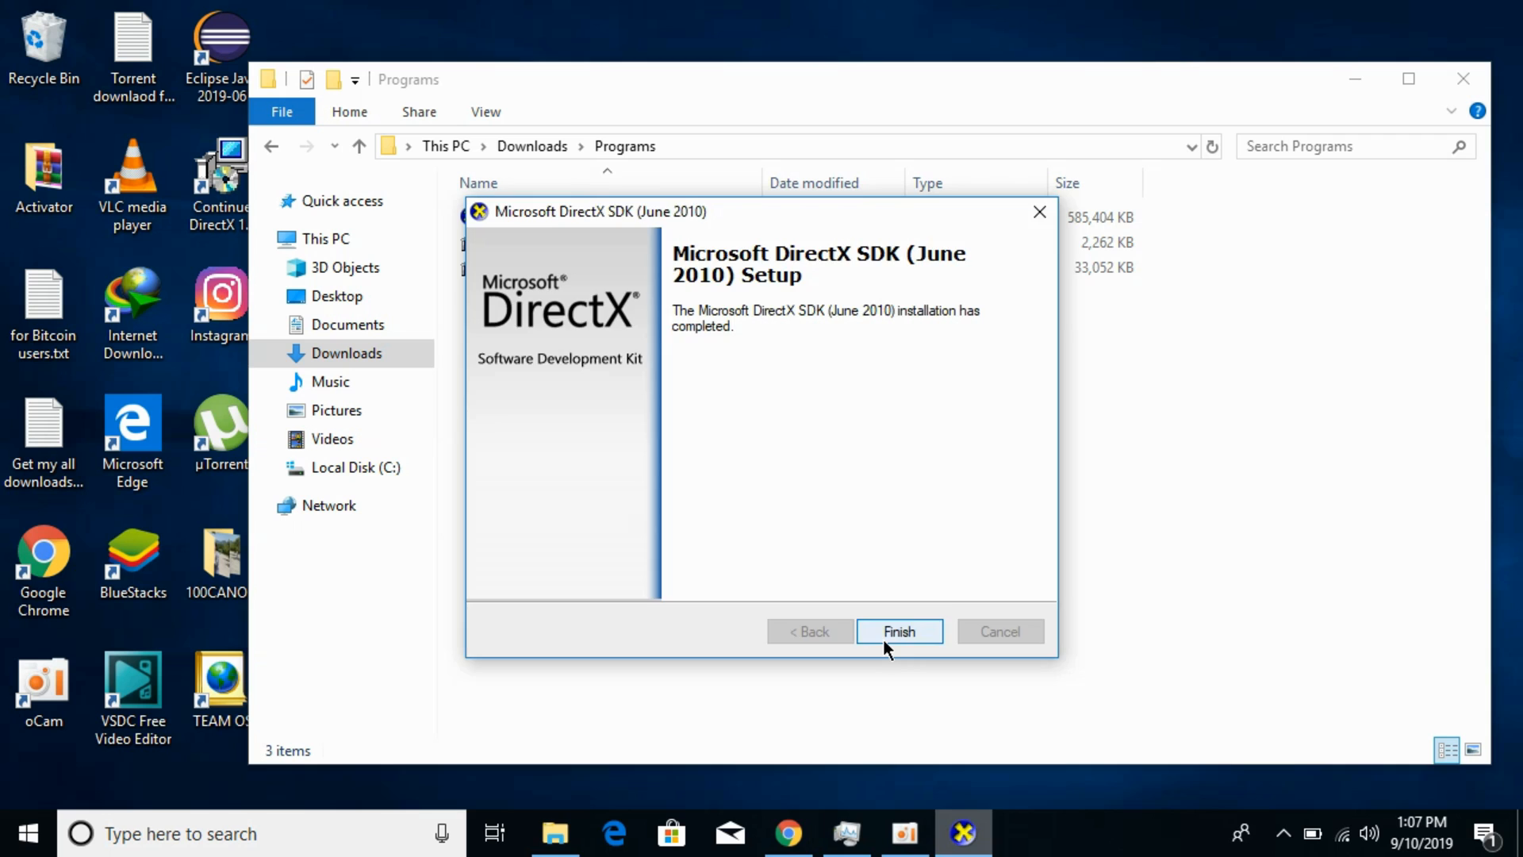
# Step: Finish the completed DirectX SDK installer
pyautogui.click(900, 632)
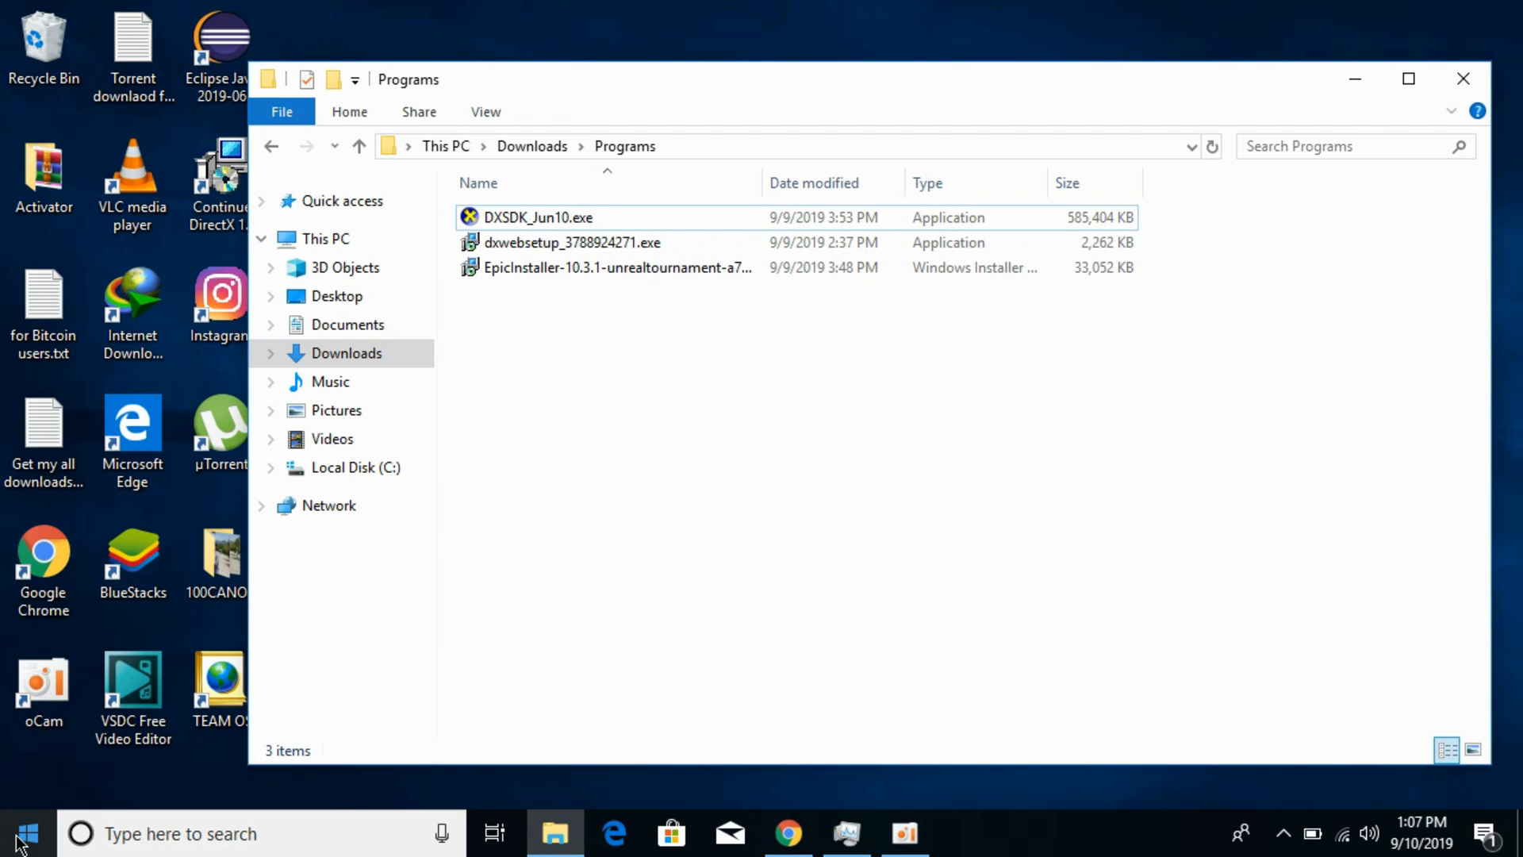
# Step: Launch the DirectX Diagnostic Tool via a Start menu search for "dxdiag"
pyautogui.click(28, 828)
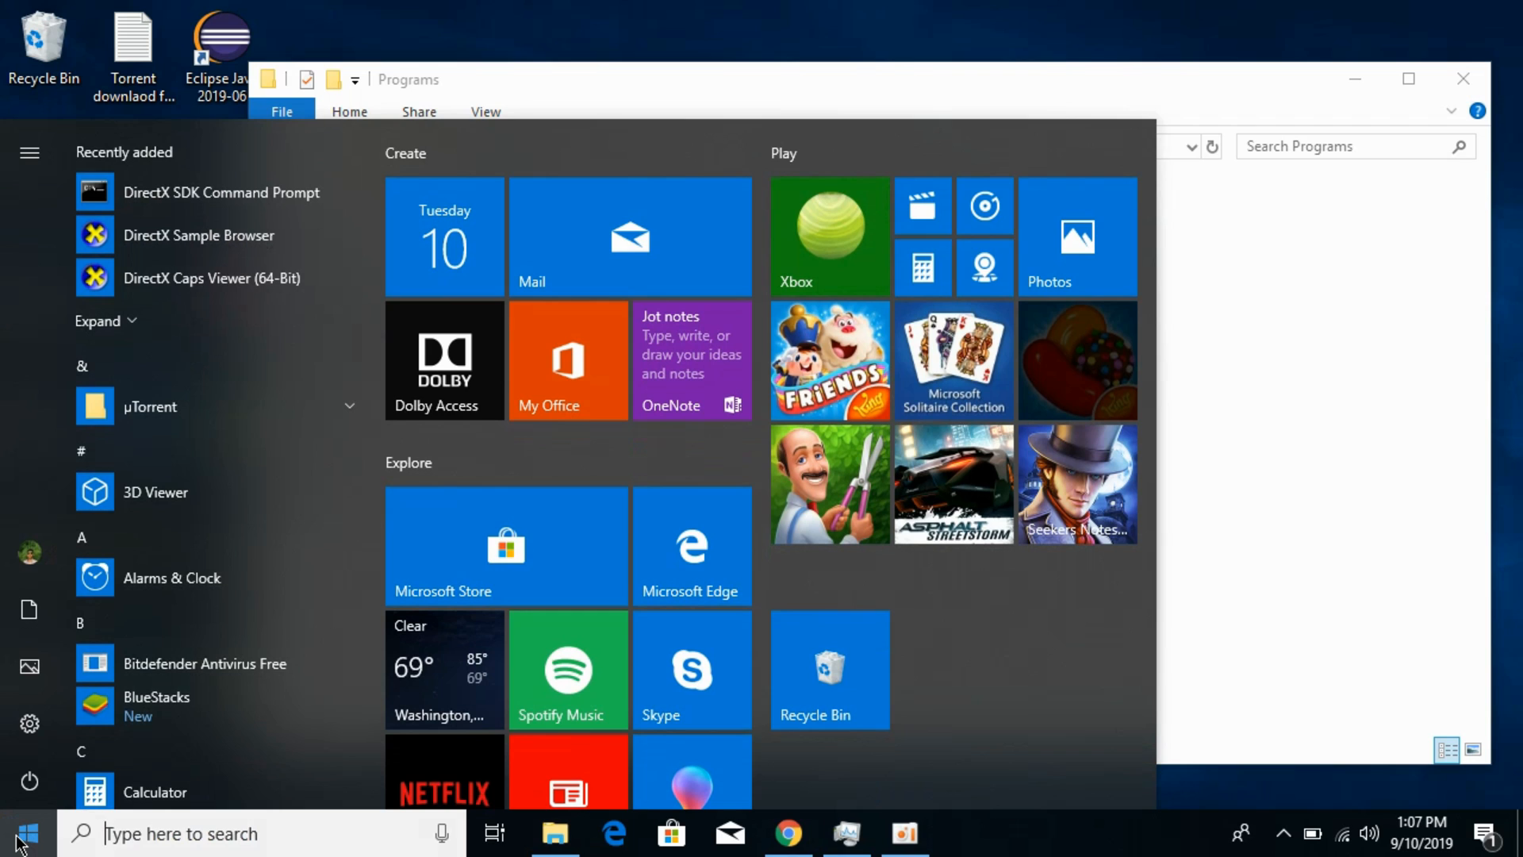
pyautogui.write('dx')
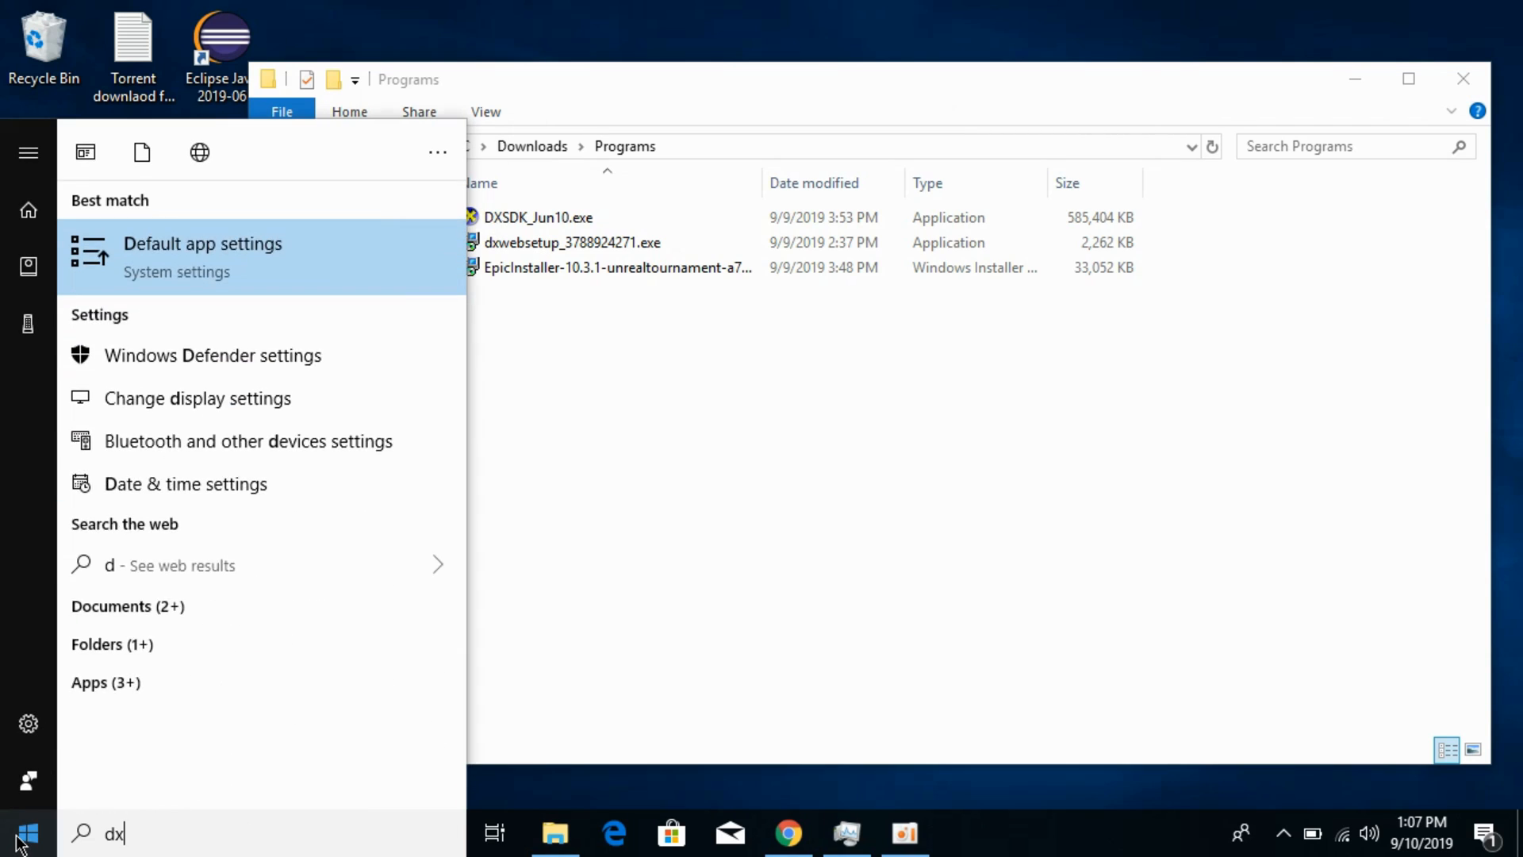
pyautogui.write('d')
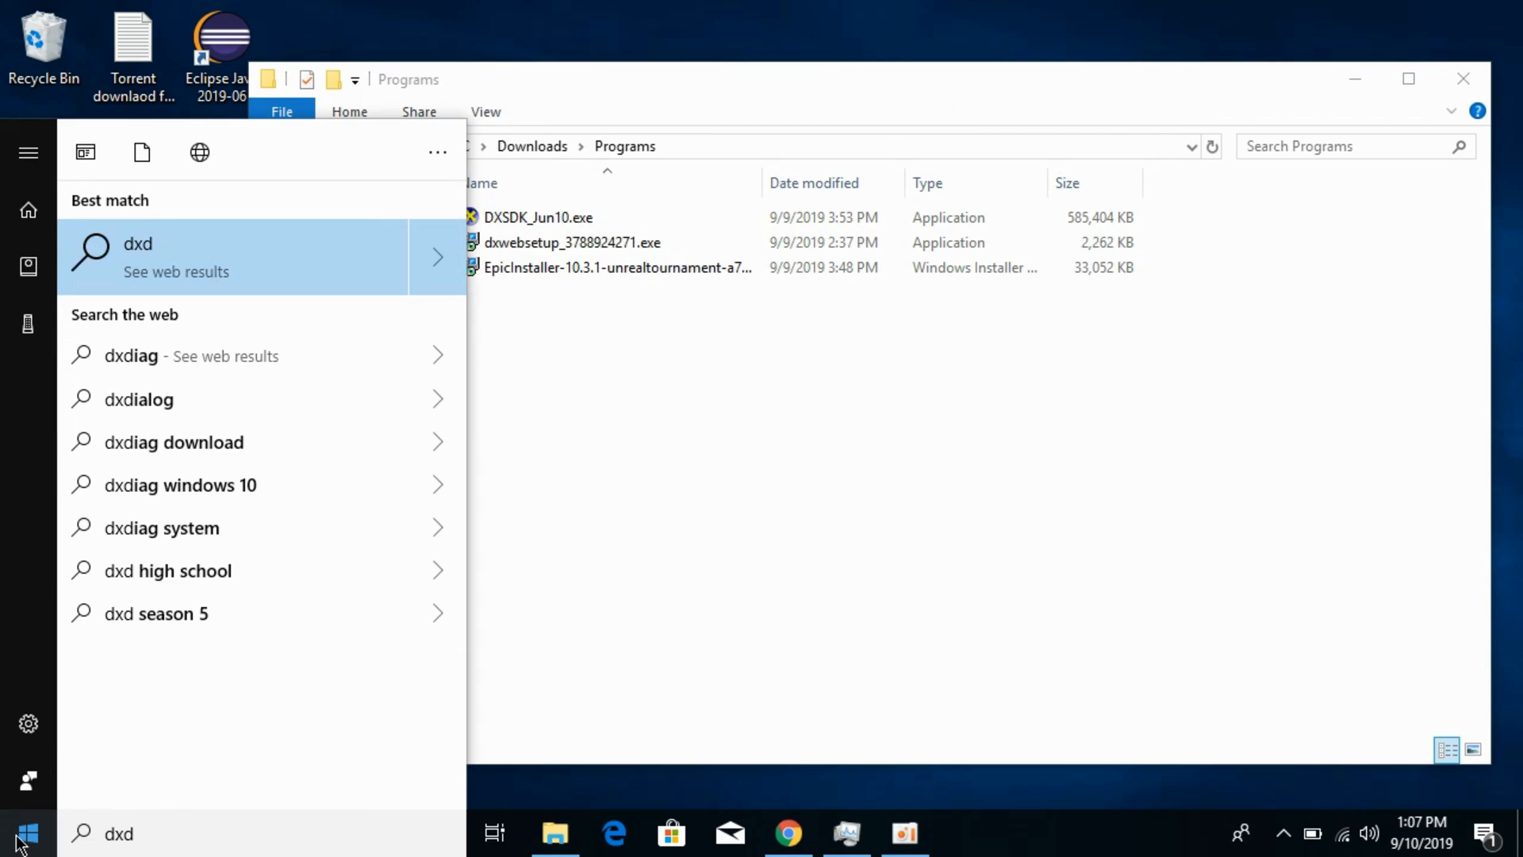
pyautogui.write('iag')
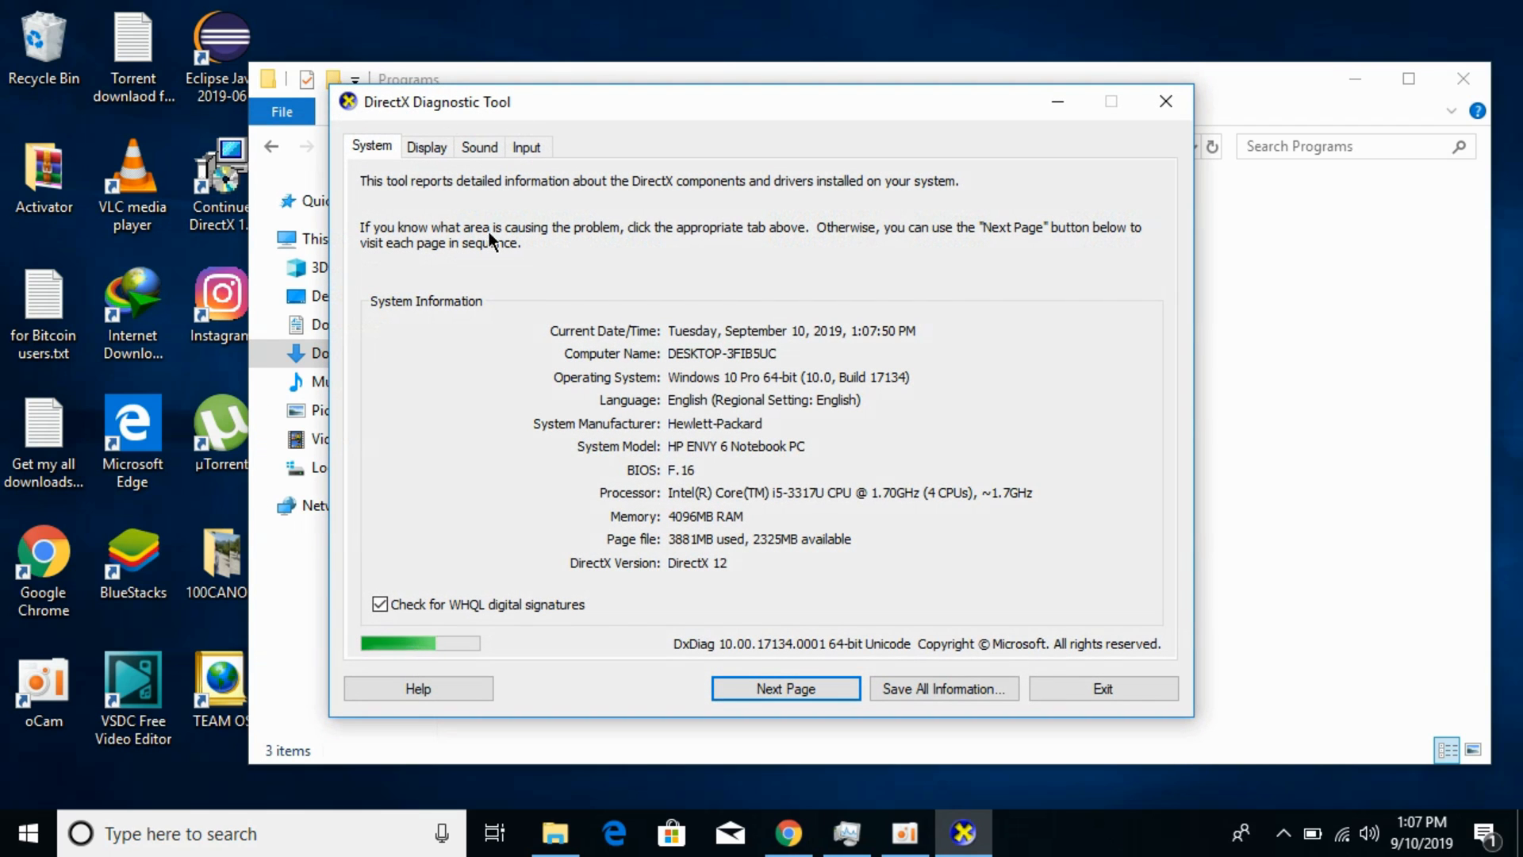
pyautogui.moveTo(609, 542)
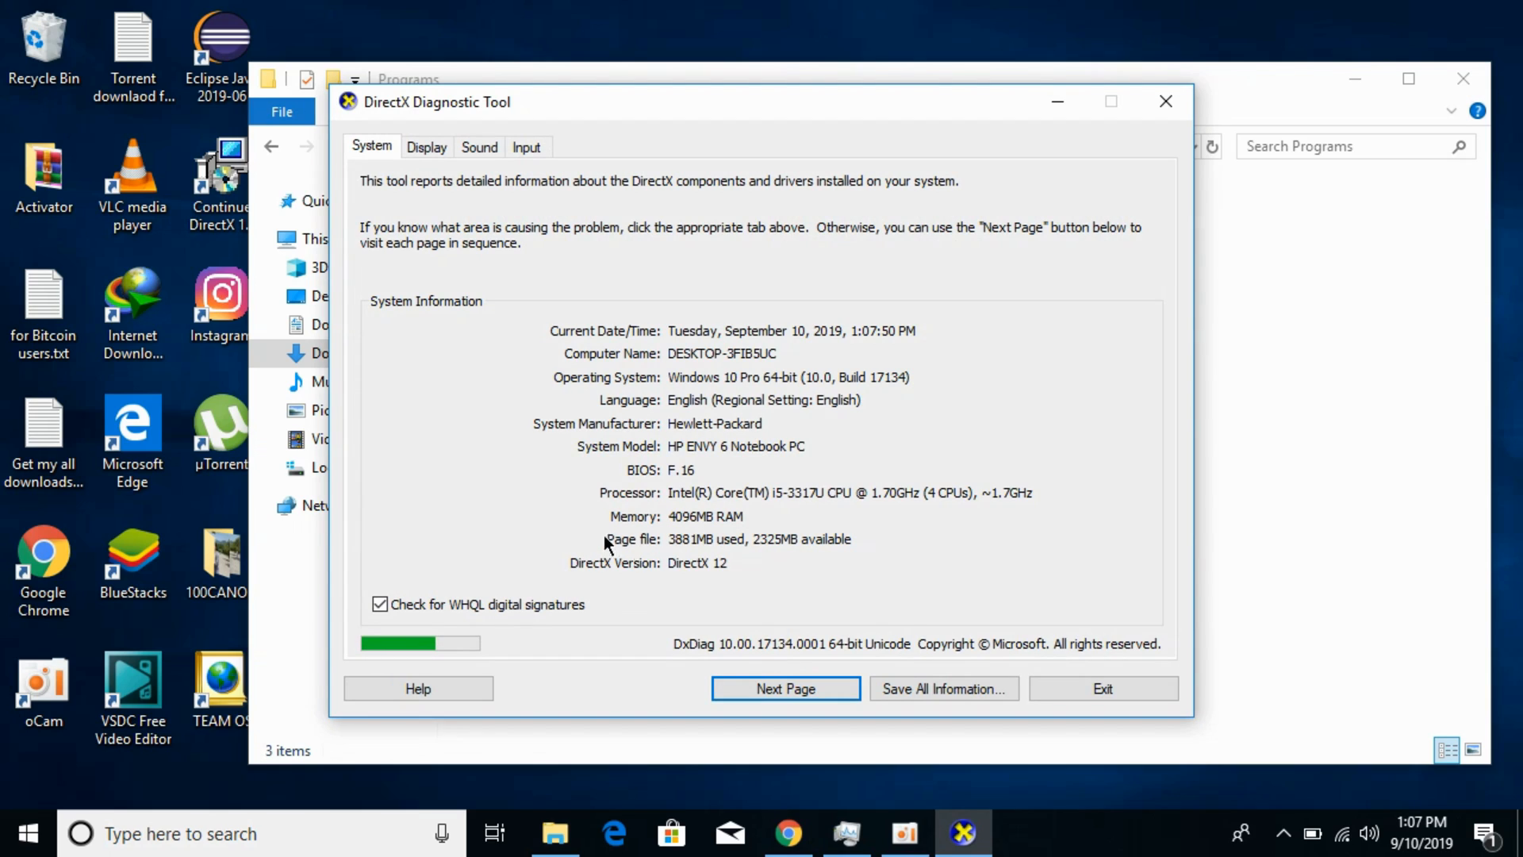
pyautogui.moveTo(632, 617)
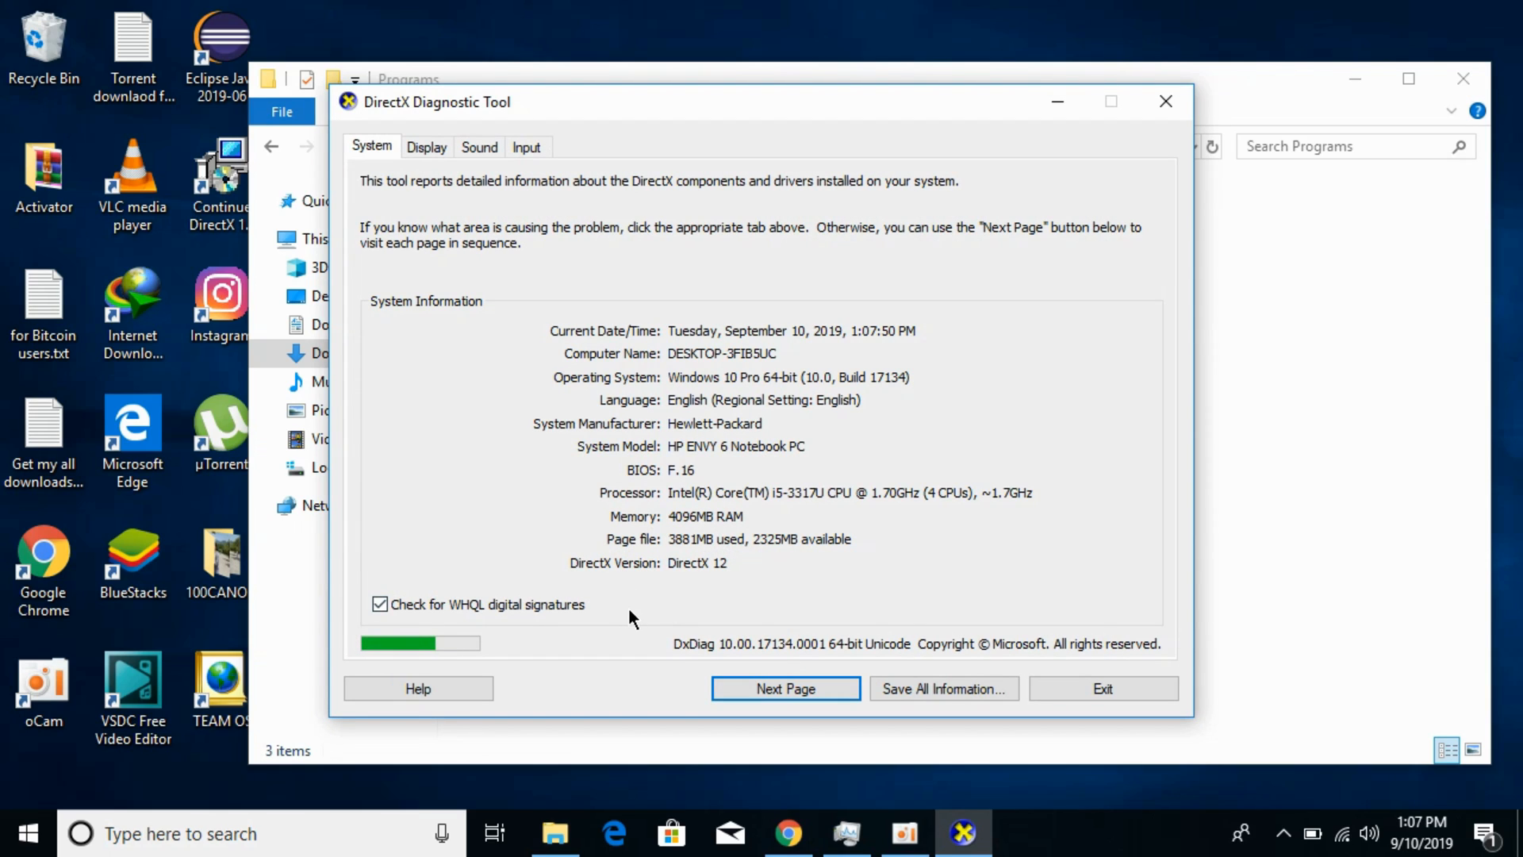